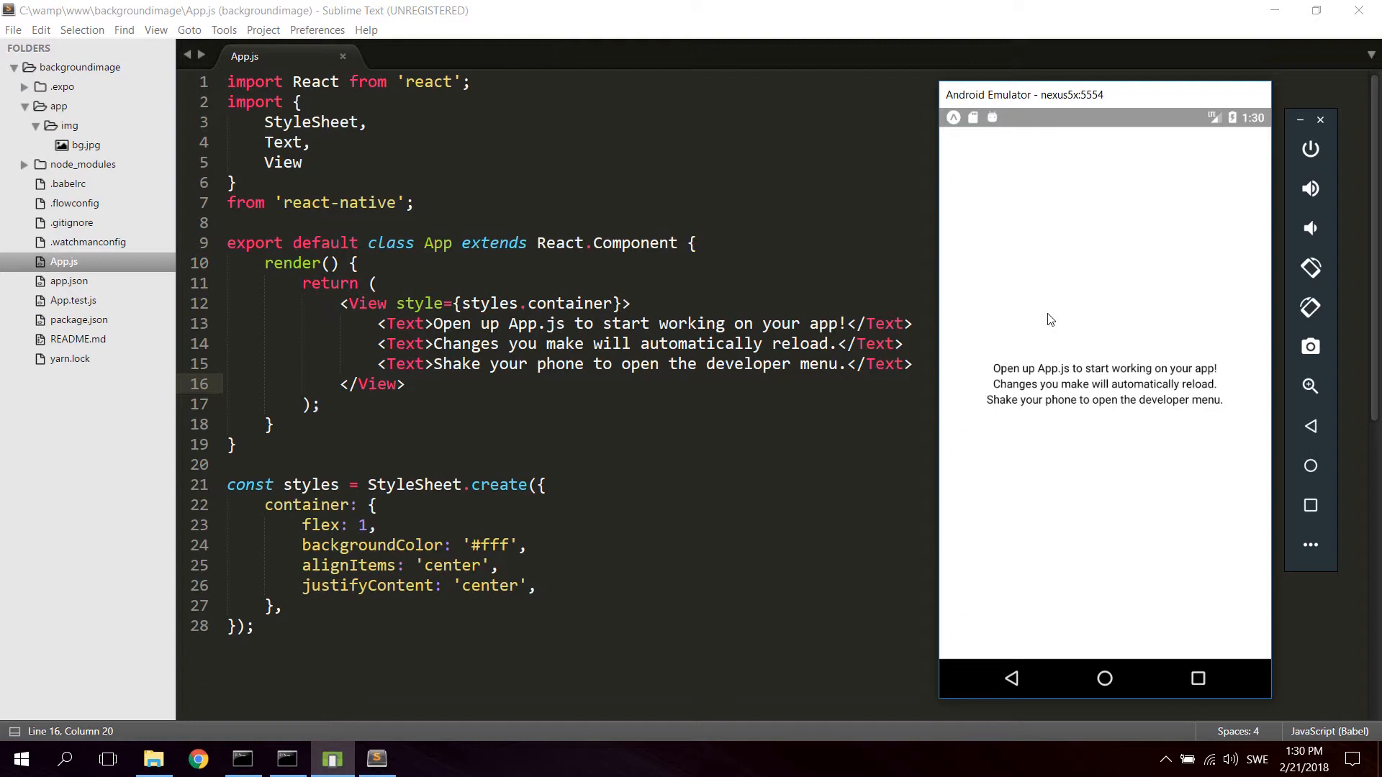
pyautogui.moveTo(1196, 376)
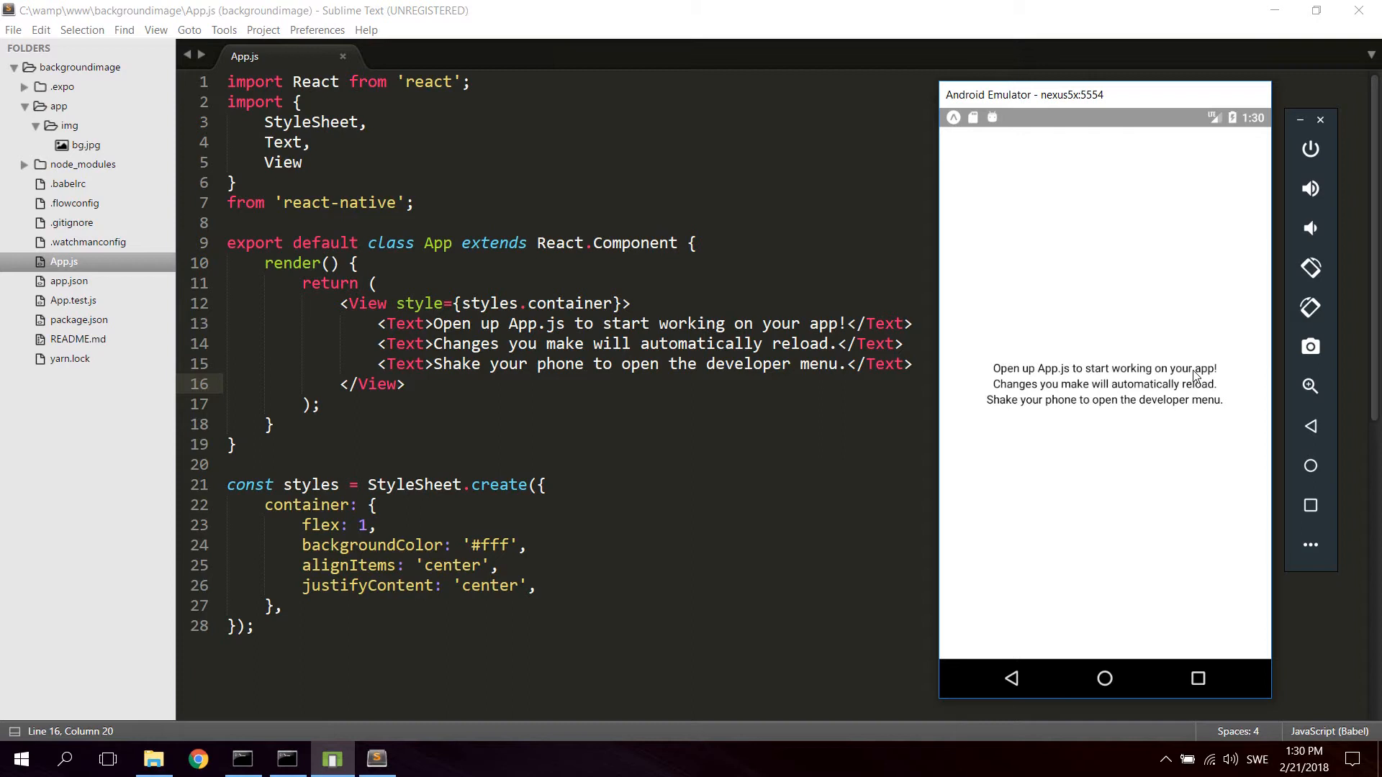
pyautogui.moveTo(69, 154)
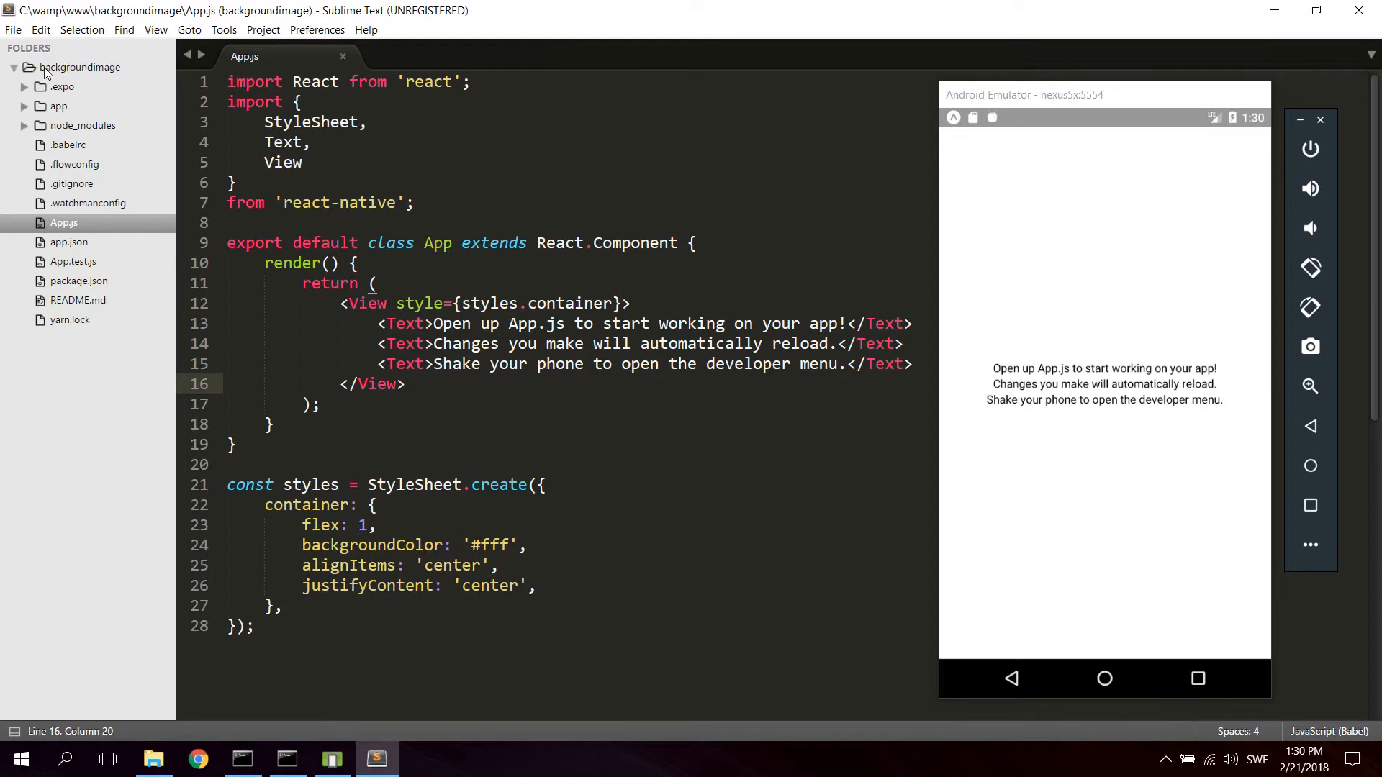
pyautogui.moveTo(120, 79)
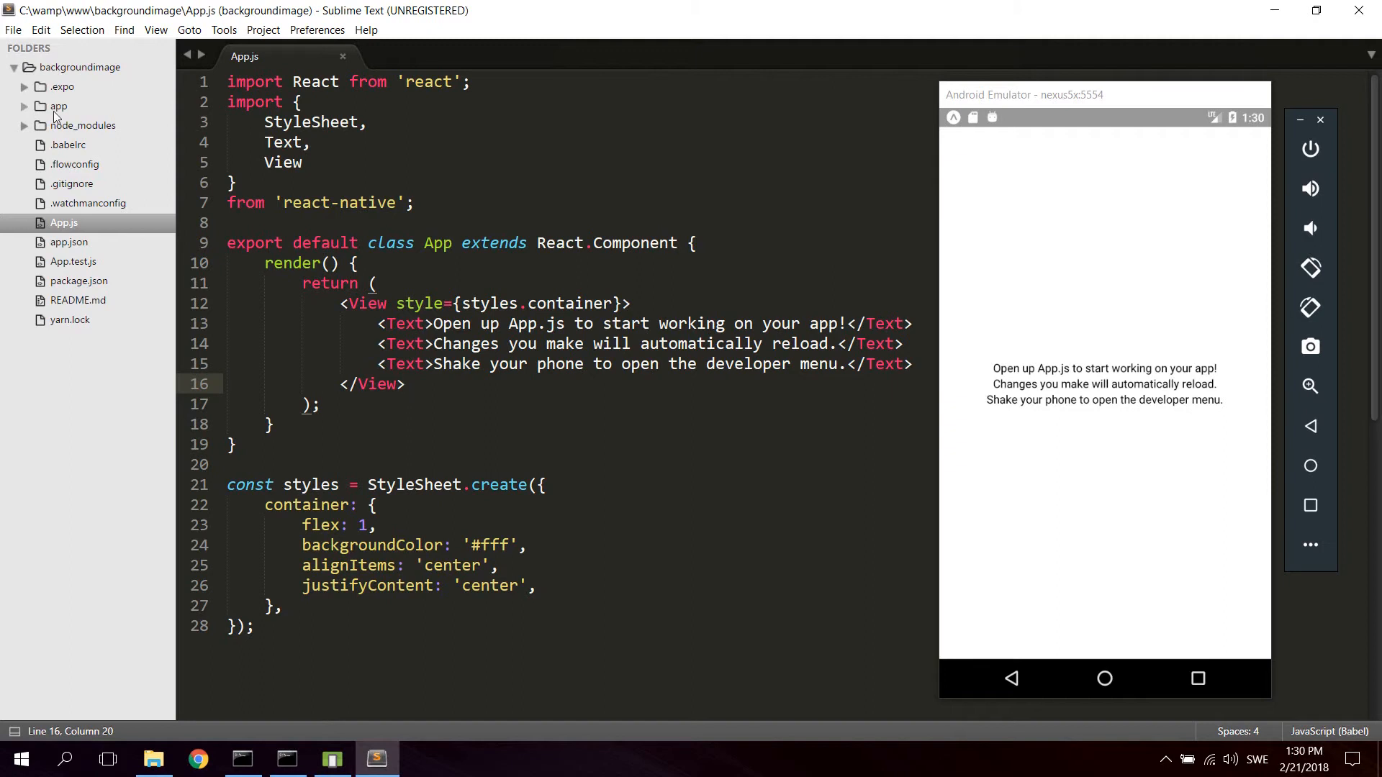
pyautogui.moveTo(59, 110)
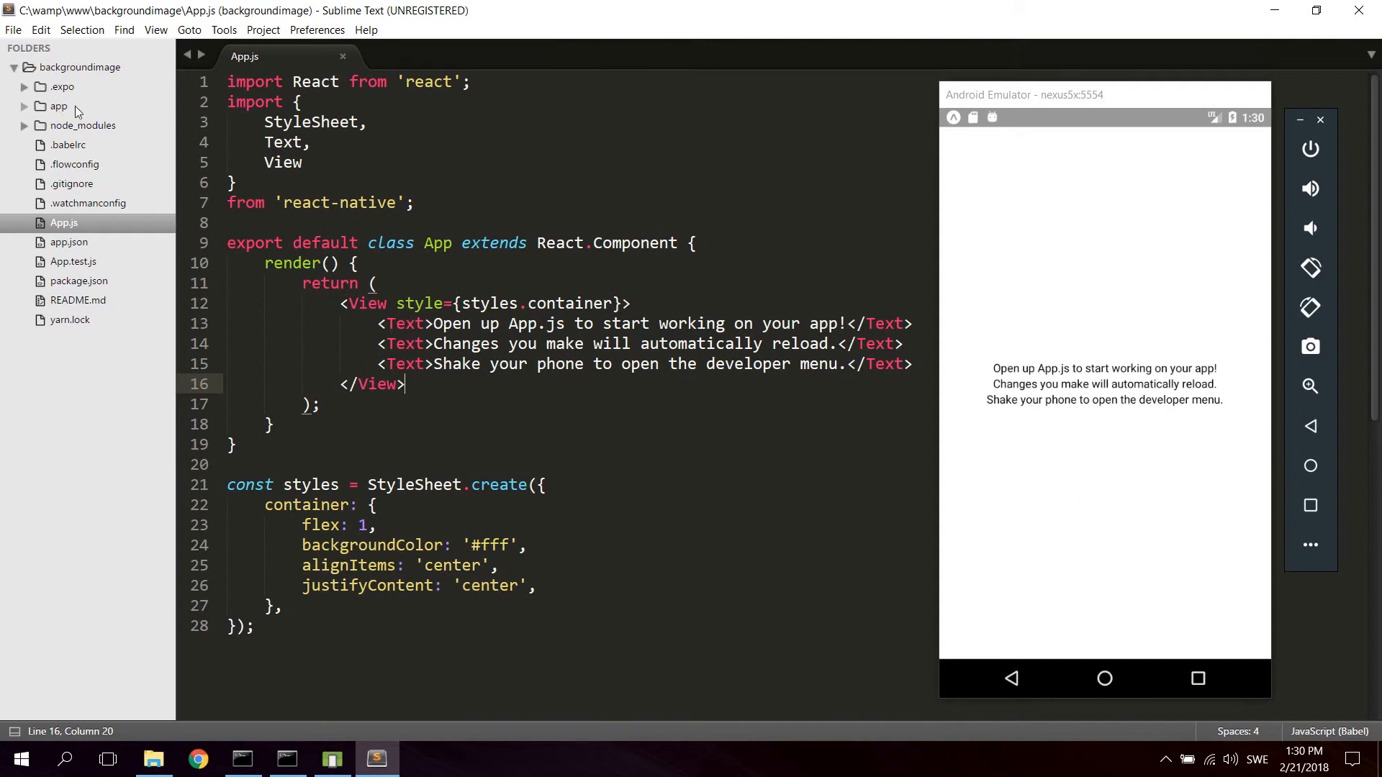
# Expand the app folder and preview the bg.jpg beach photo from img.
pyautogui.click(59, 106)
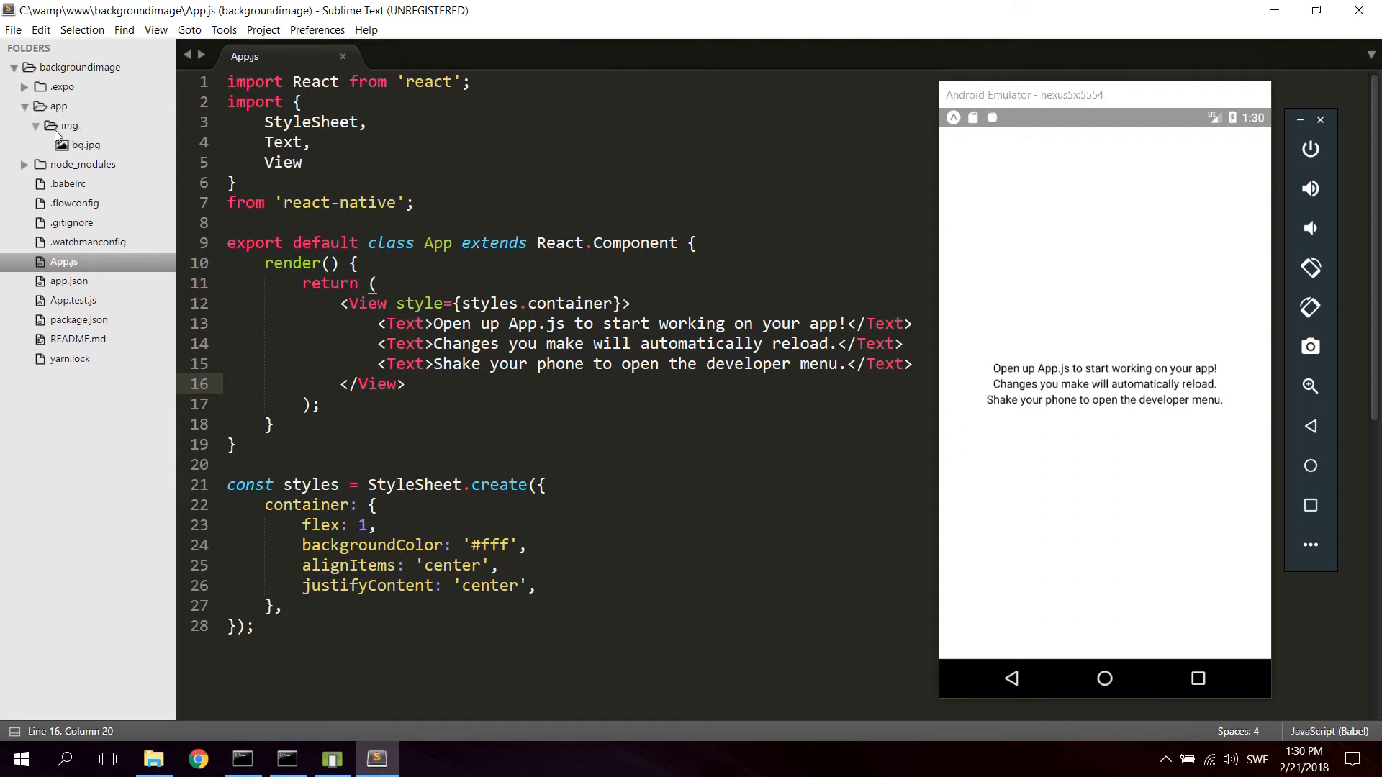
pyautogui.doubleClick(87, 145)
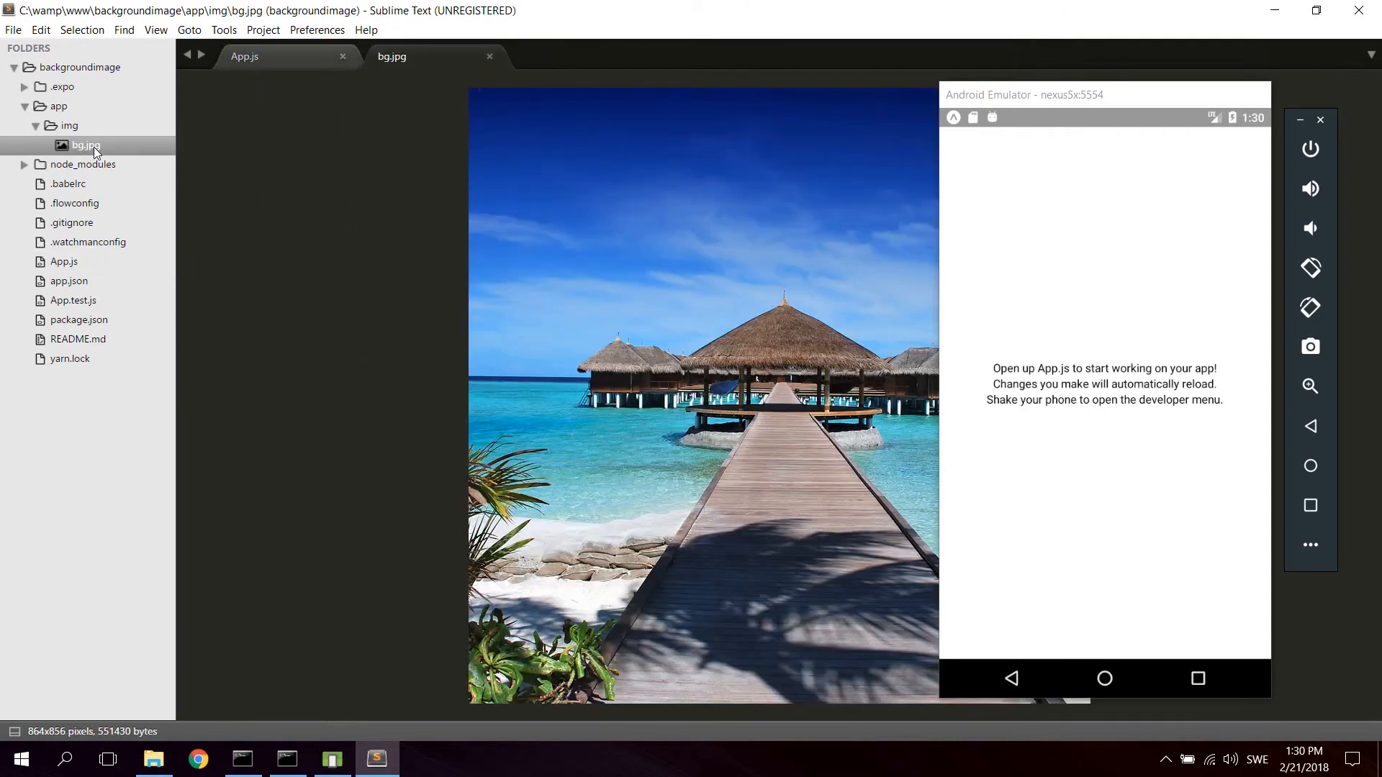
pyautogui.moveTo(617, 222)
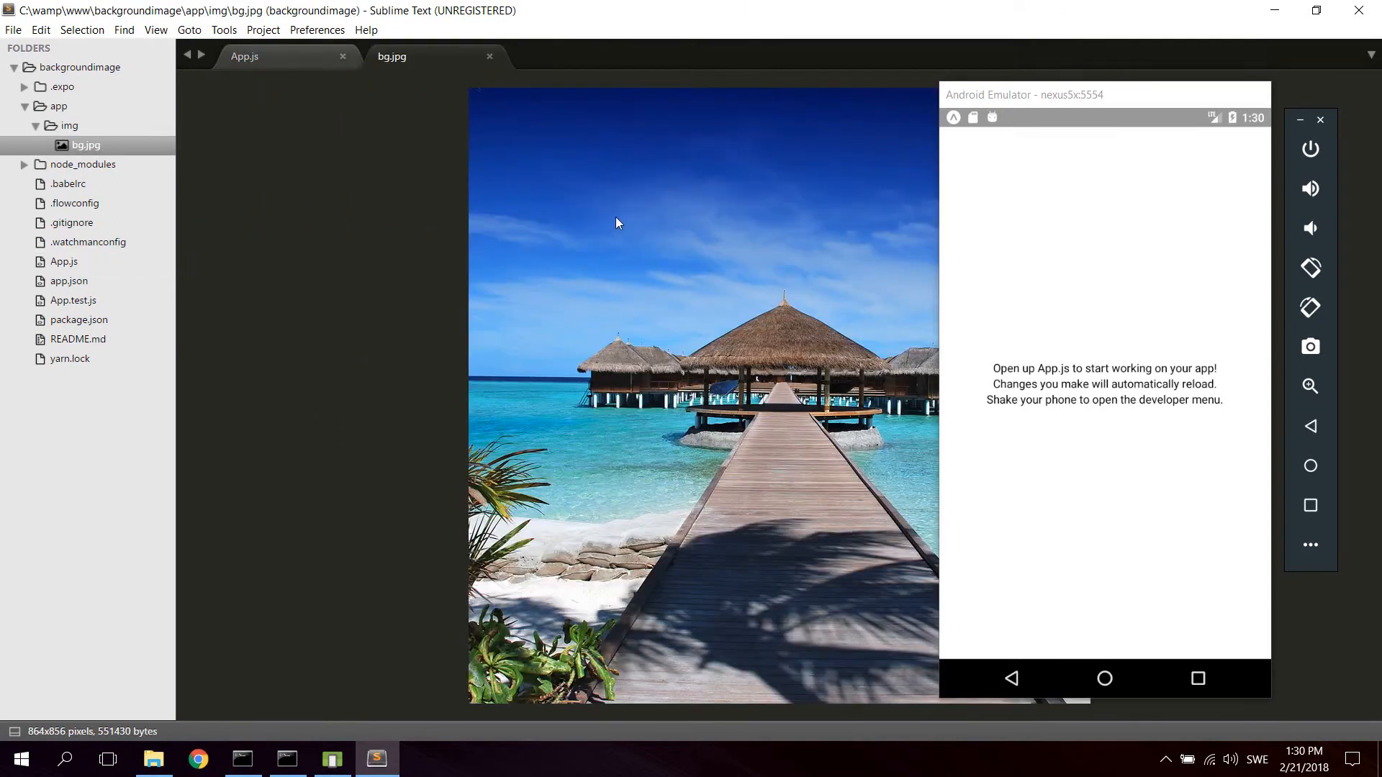
pyautogui.moveTo(507, 72)
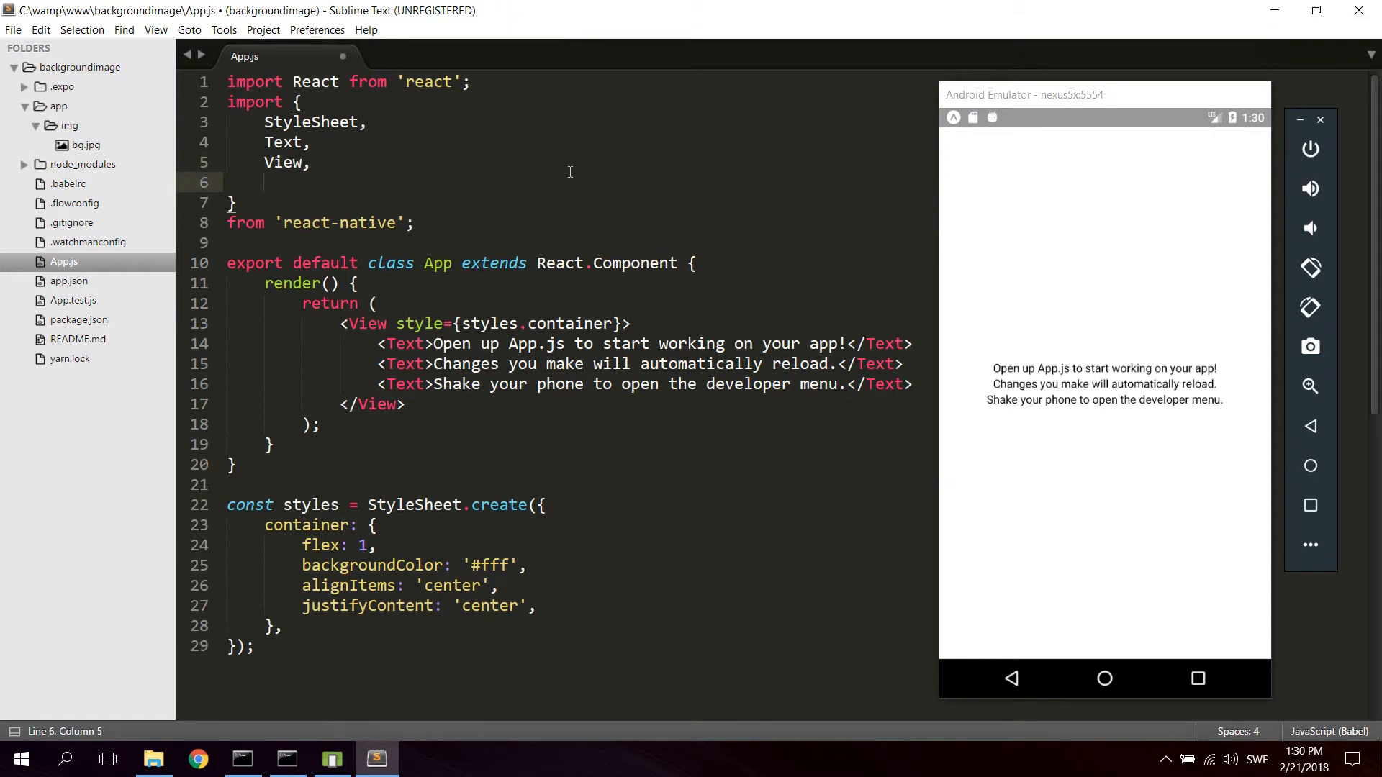
# Add ImageBackground after View in App.js's react-native import list.
pyautogui.write('ImageBackgroun')
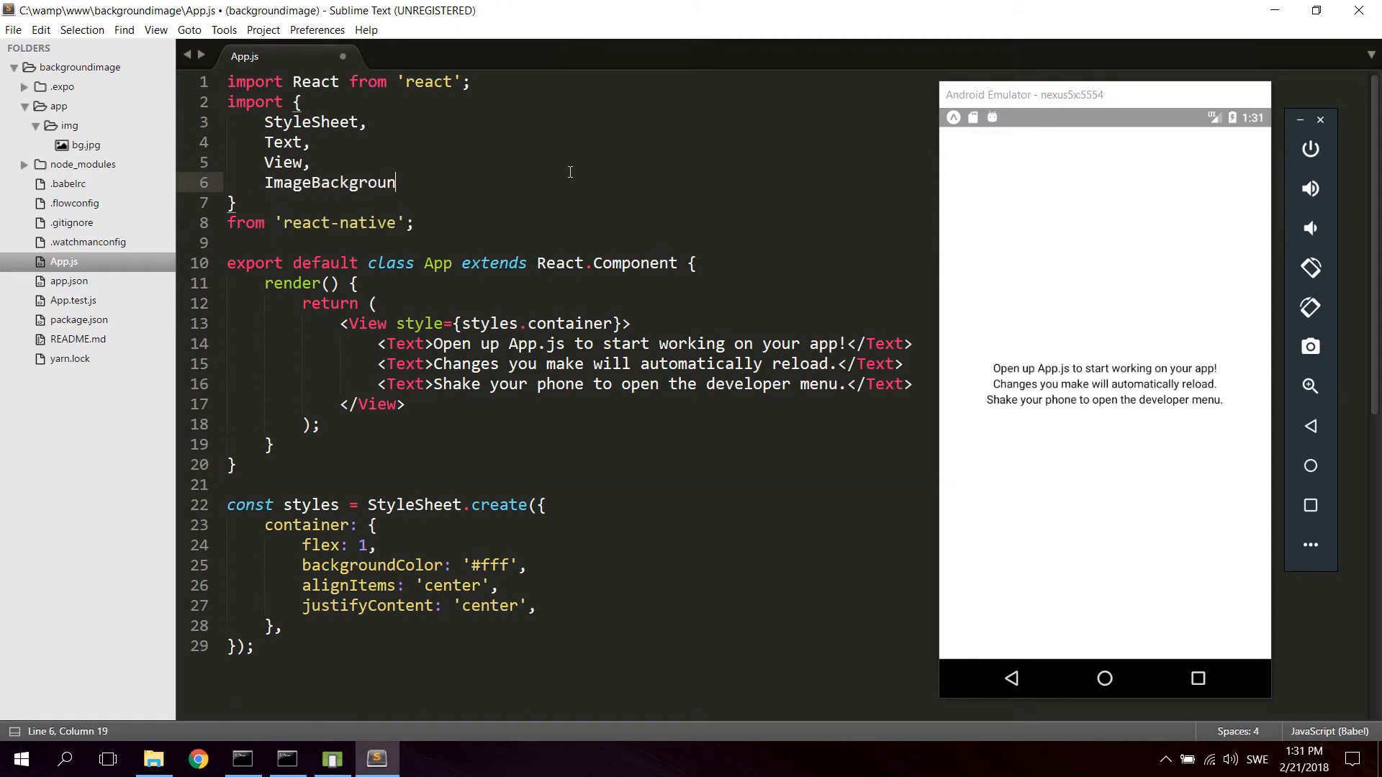
pyautogui.write('d')
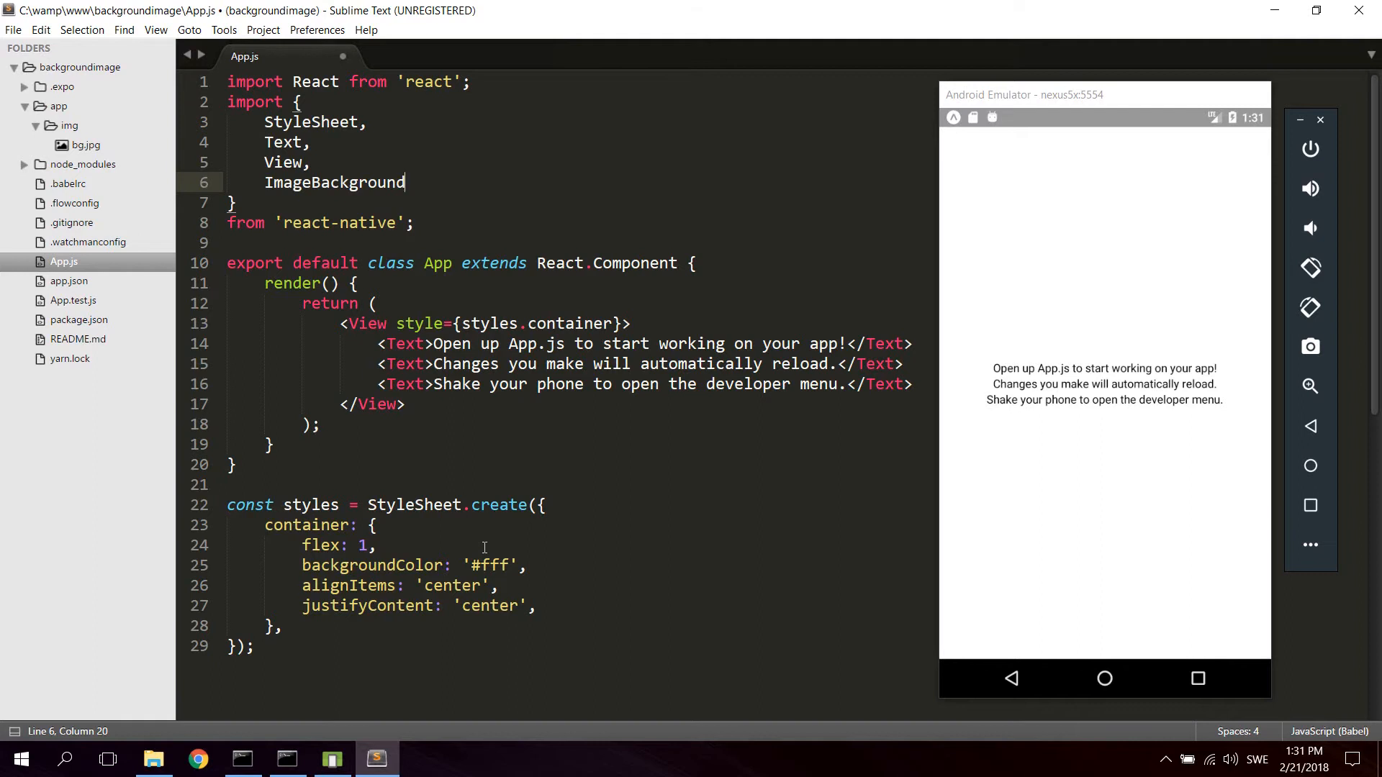
pyautogui.doubleClick(365, 323)
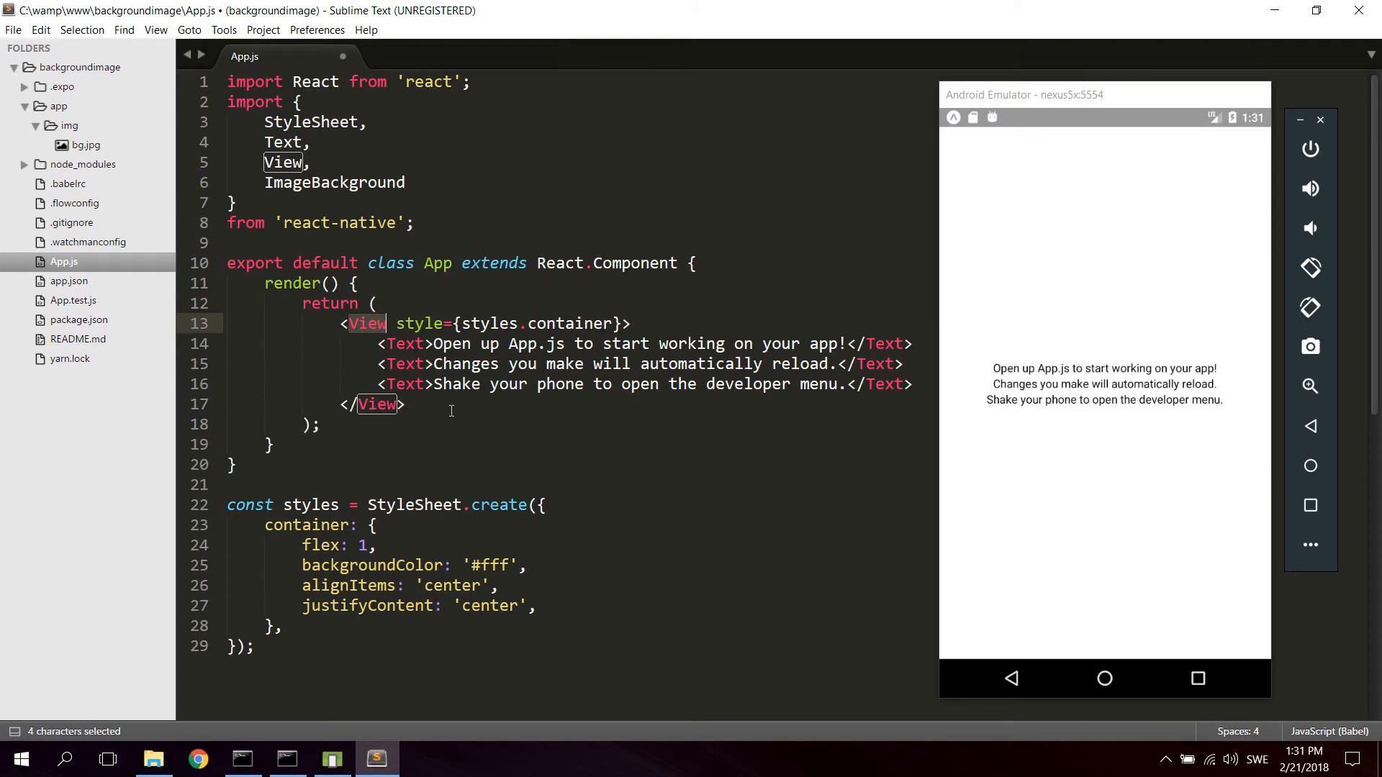
pyautogui.moveTo(660, 460)
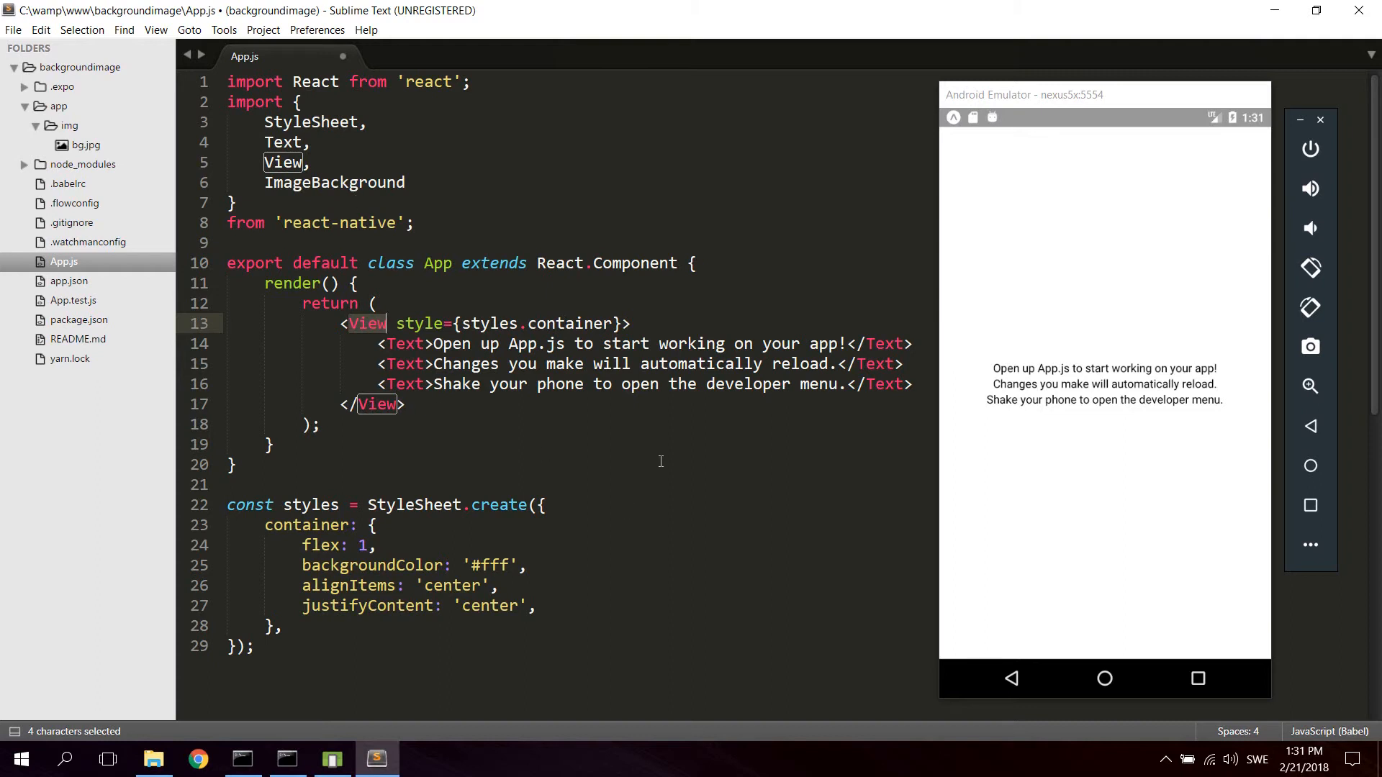
# Rename the root View tags on line 13 to ImageBackground and save App.js.
pyautogui.write('I')
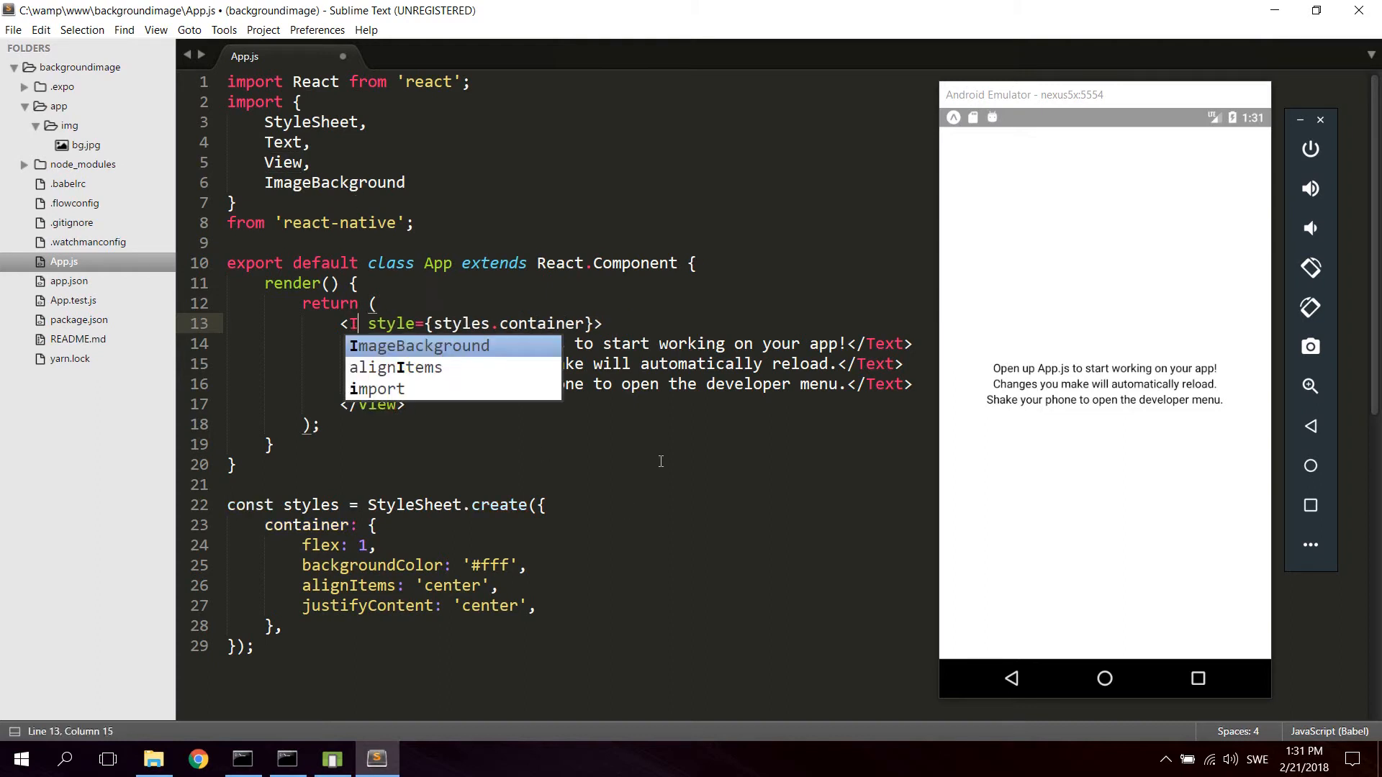
pyautogui.press('Tab')
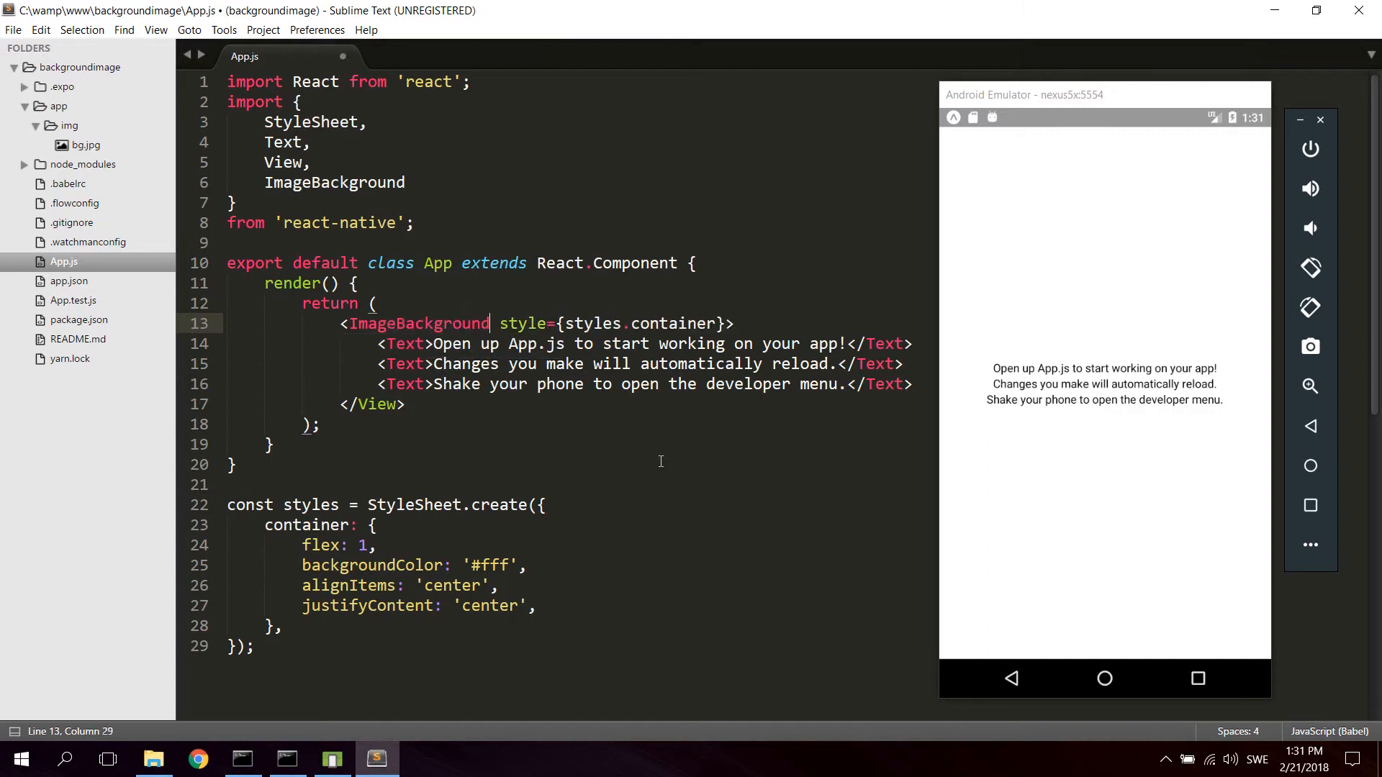
pyautogui.doubleClick(420, 323)
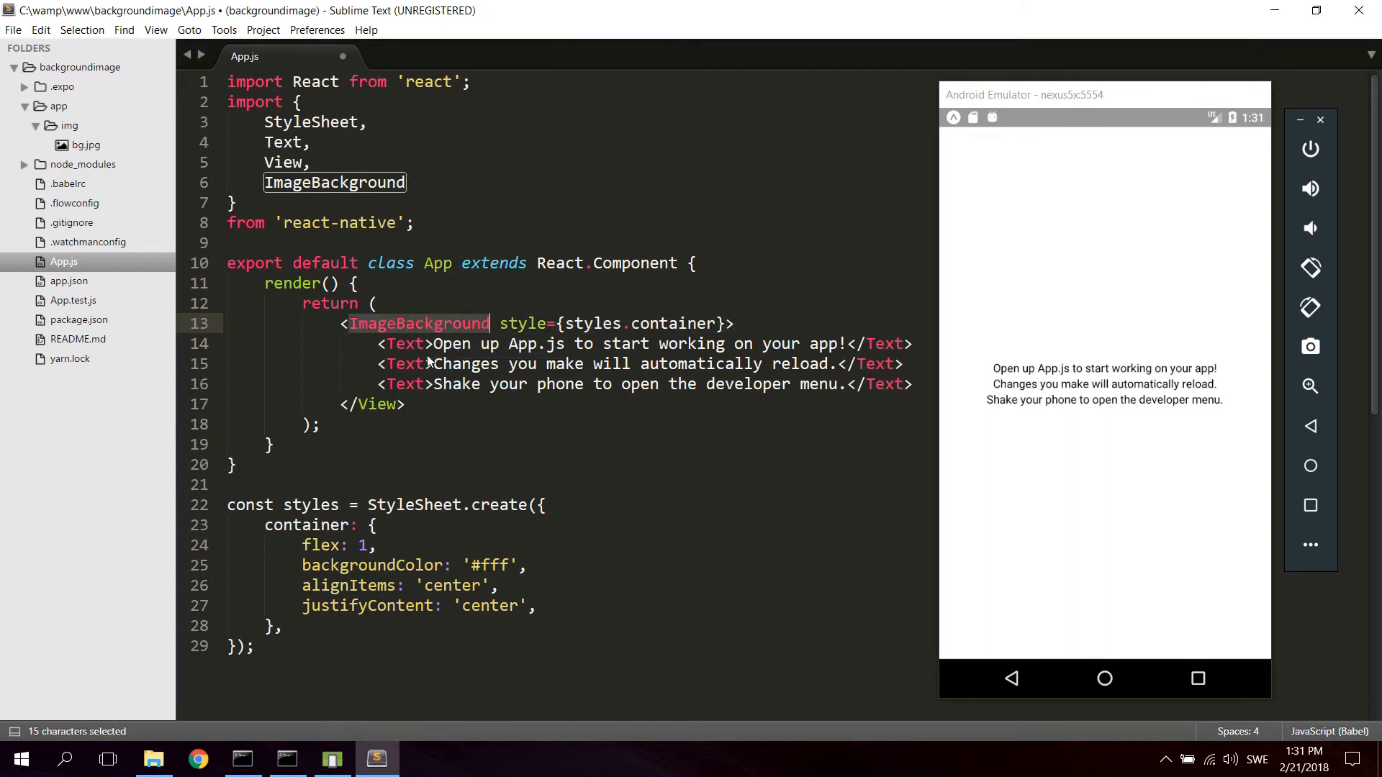
pyautogui.write('ImageBackground')
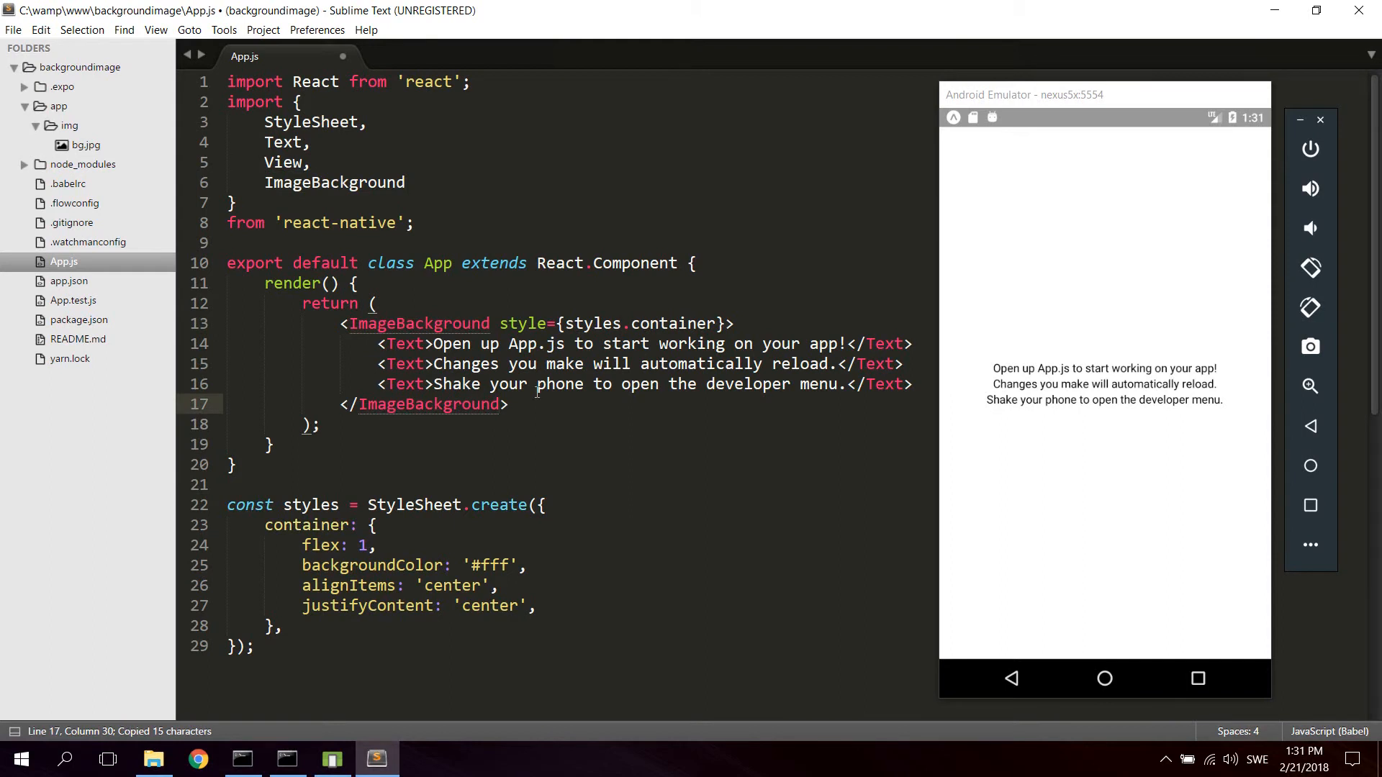
pyautogui.click(498, 323)
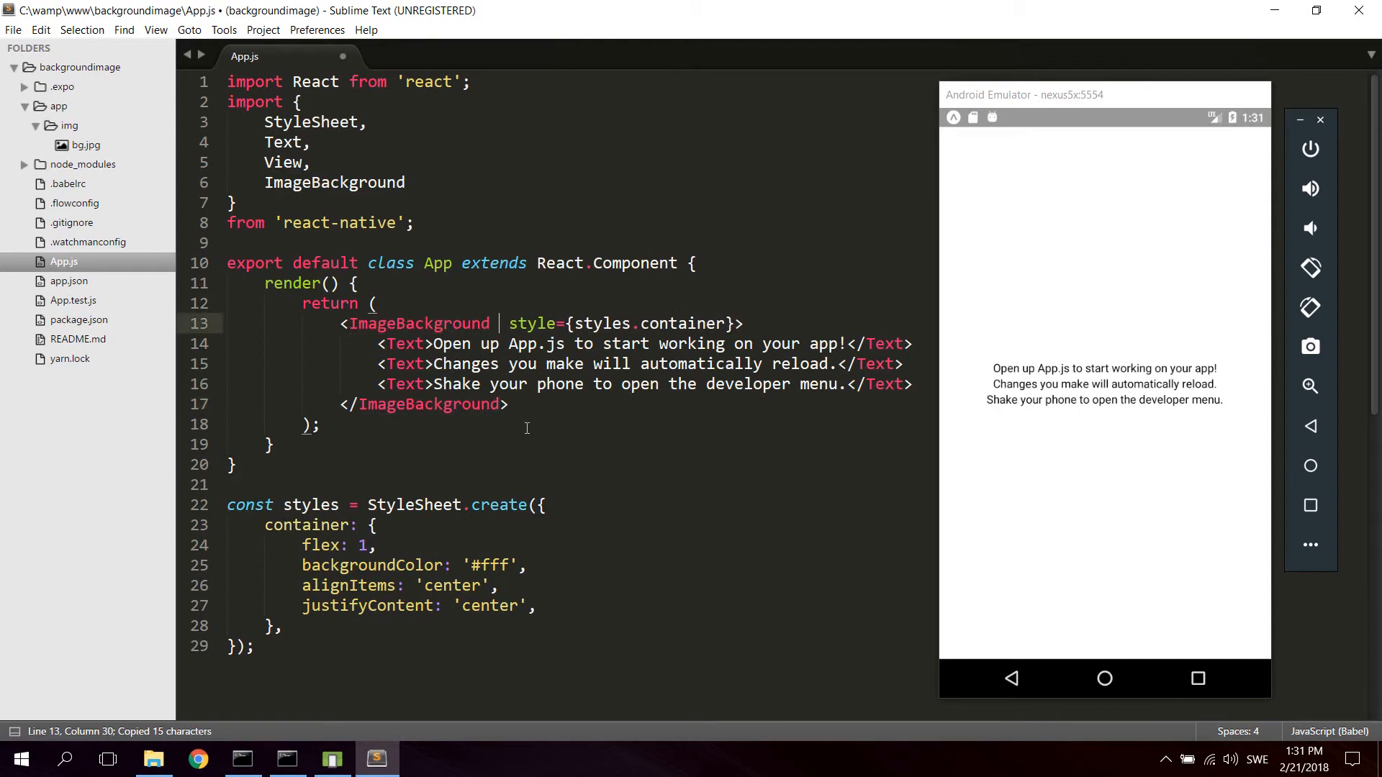
pyautogui.press('ctrl+s')
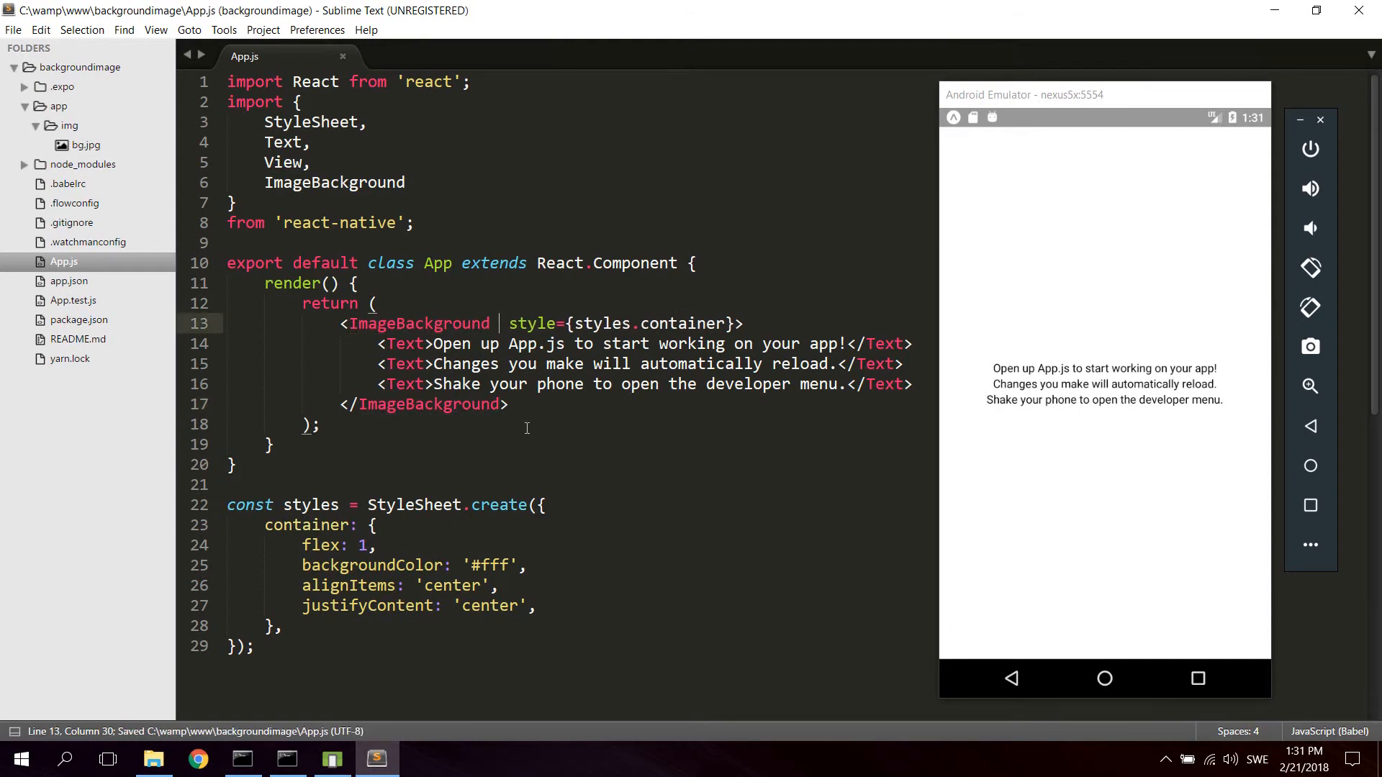
# Give ImageBackground the prop source={require('./app/img/bg.jpg')}.
pyautogui.write('source')
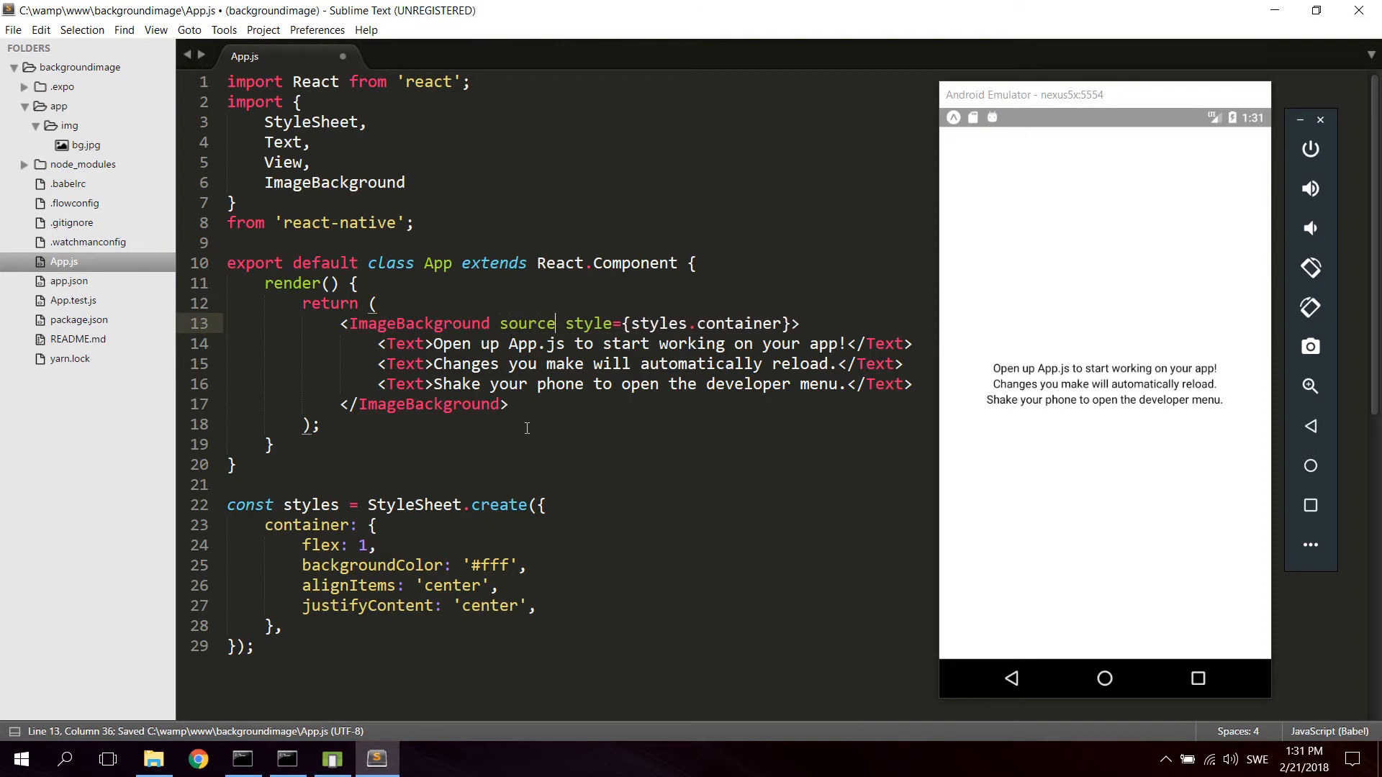
pyautogui.write('={')
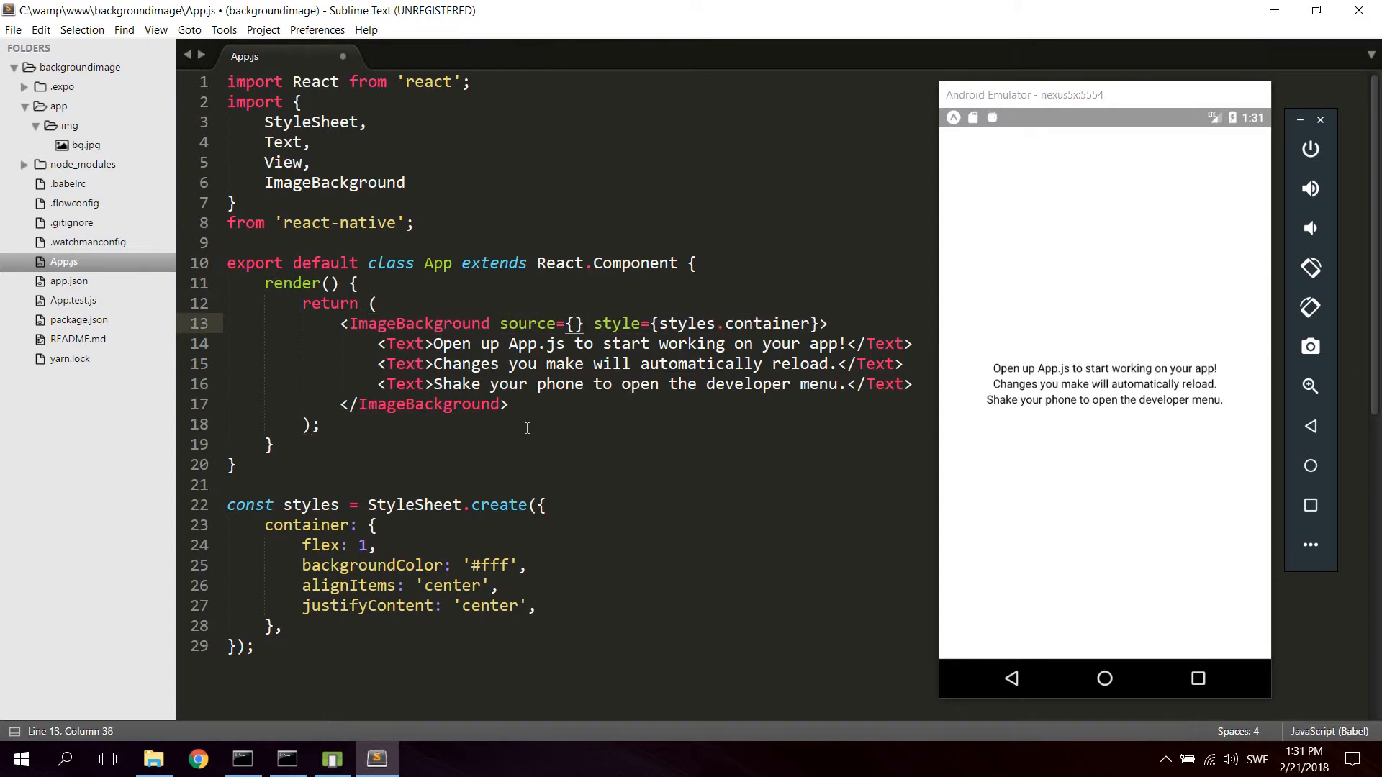
pyautogui.write('require')
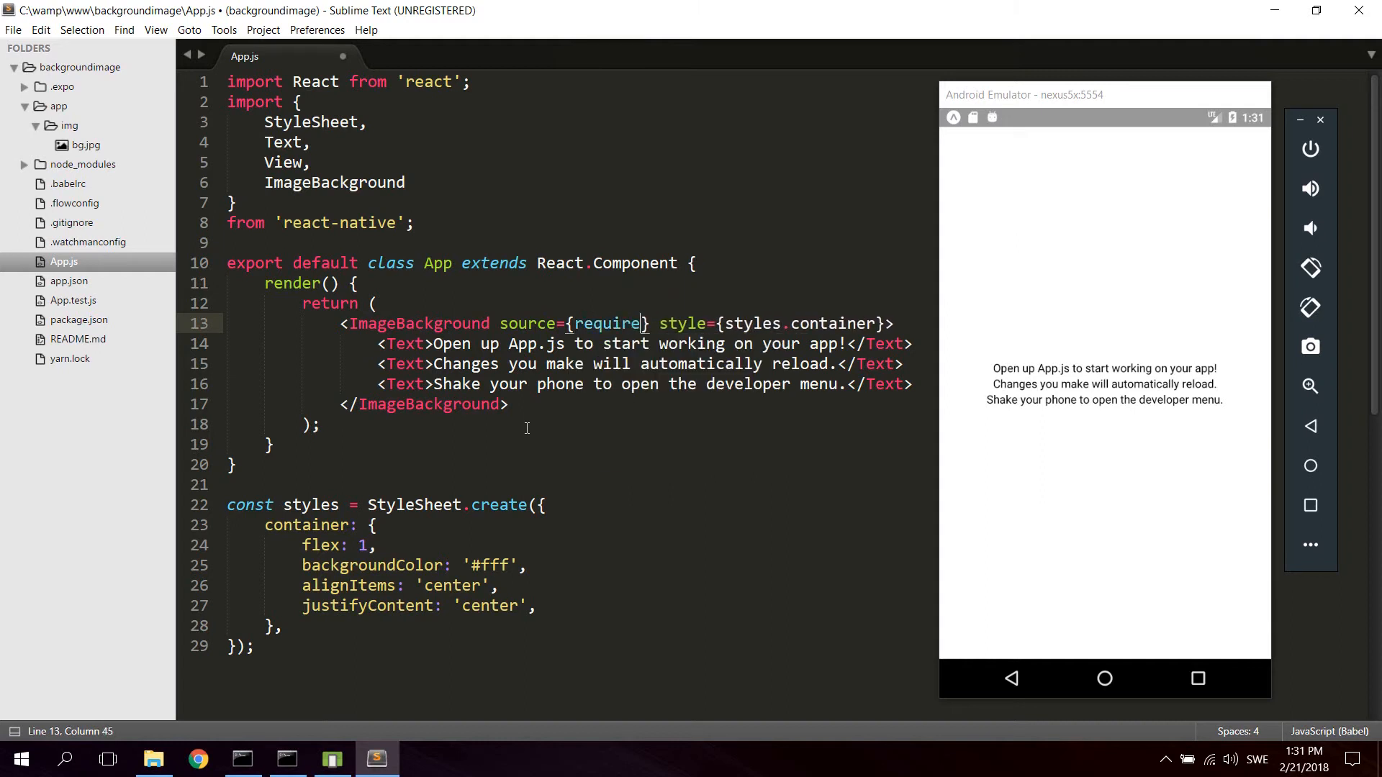
pyautogui.write("('')")
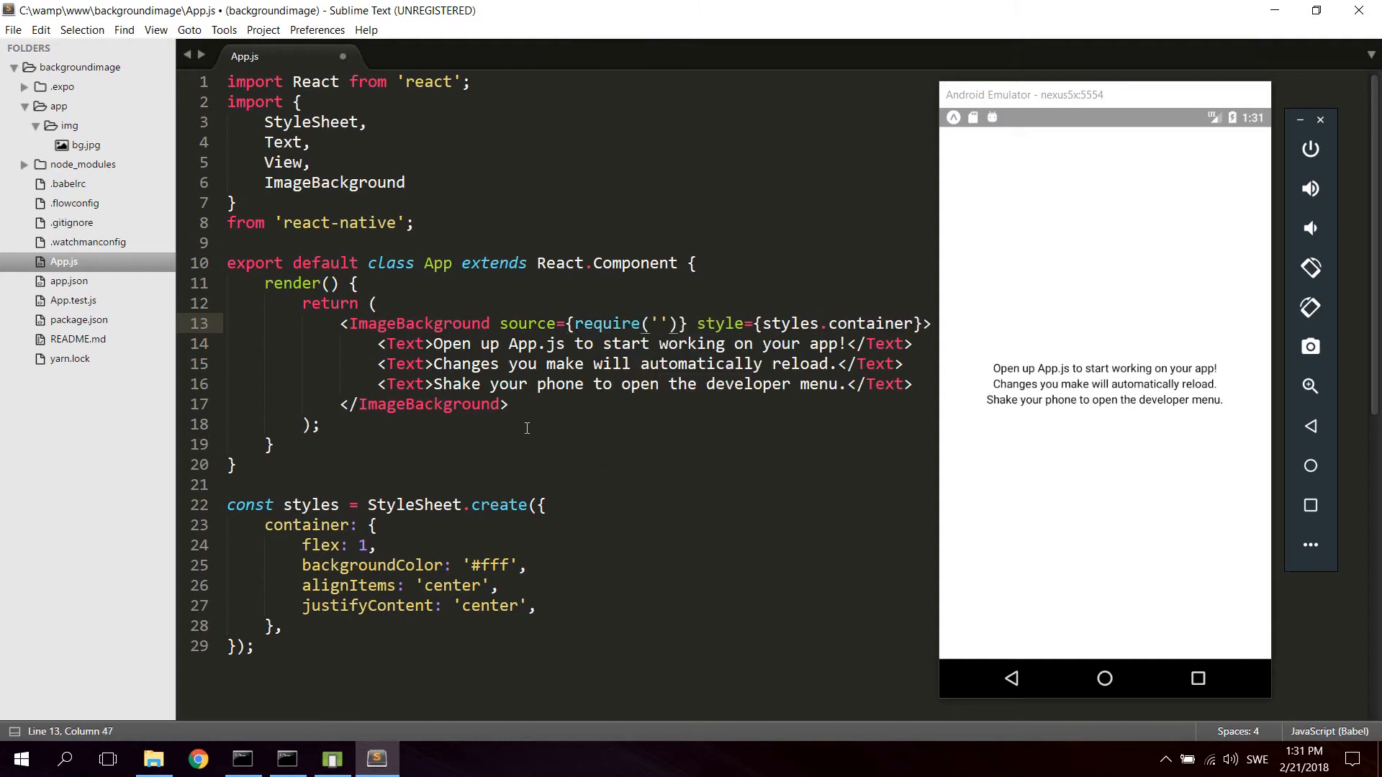
pyautogui.write('./')
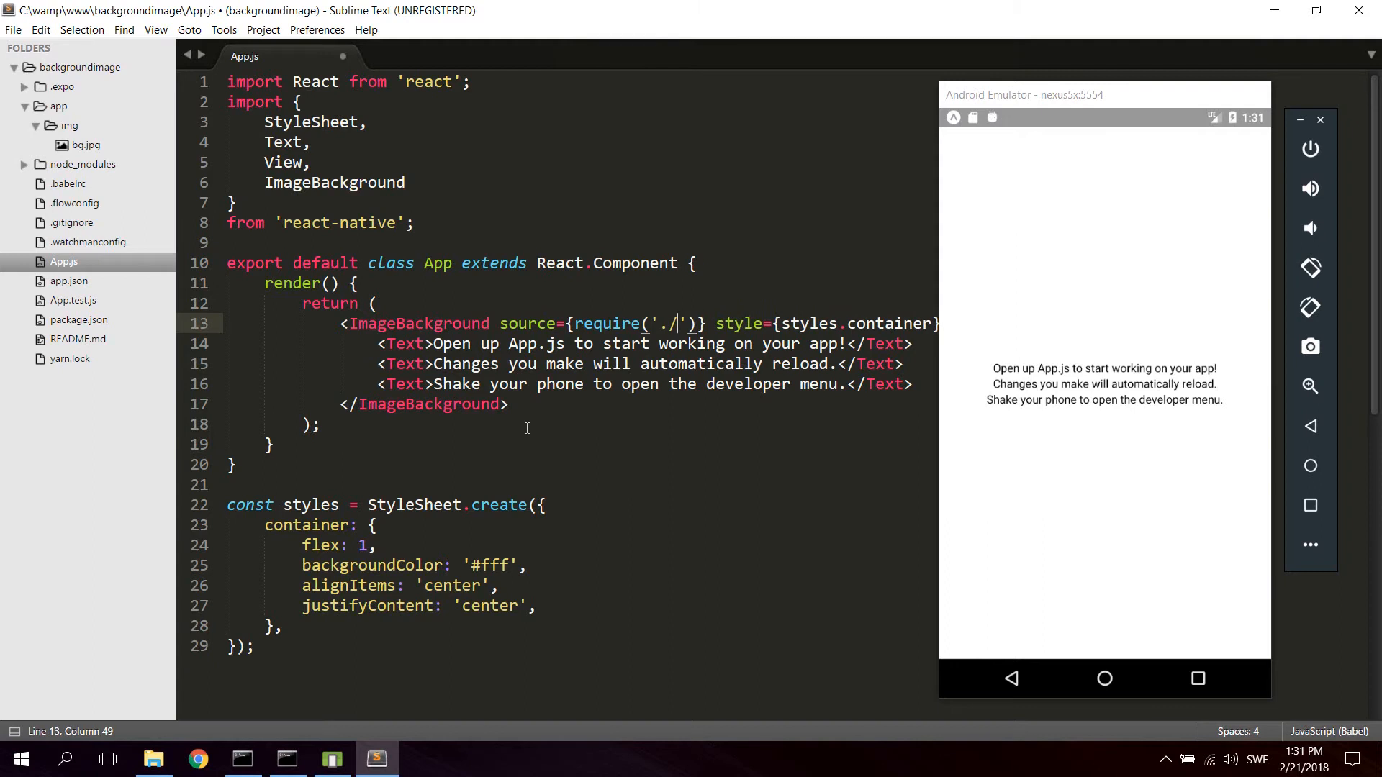
pyautogui.write('app/im')
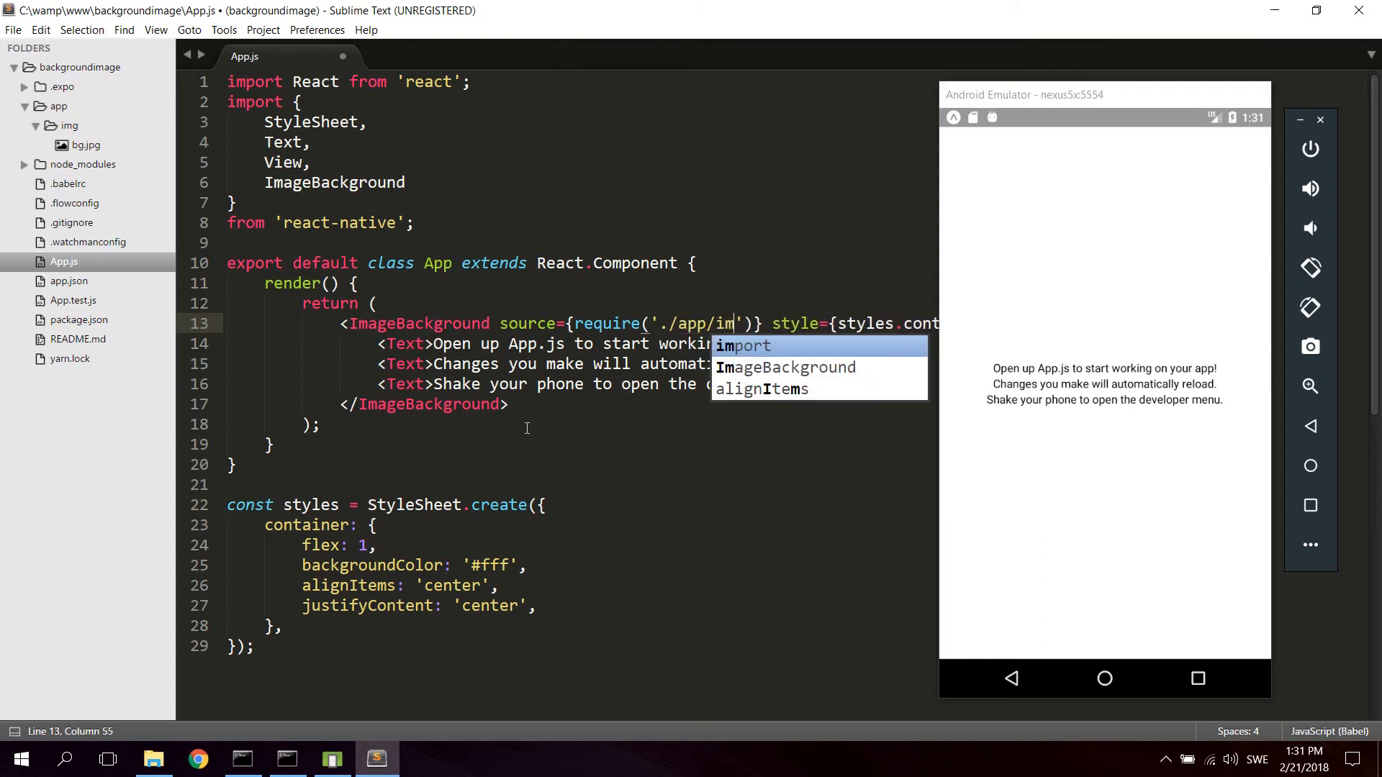
pyautogui.write('g/bg')
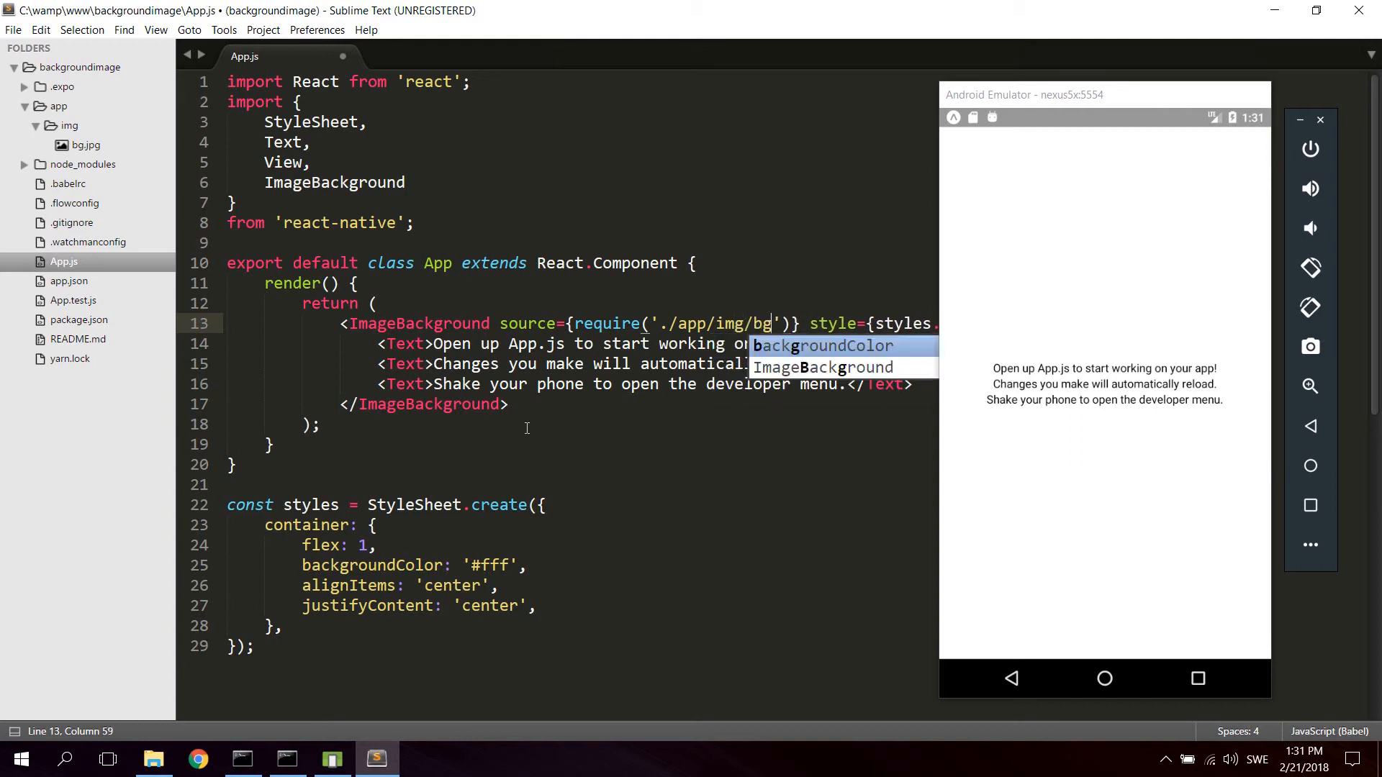
pyautogui.write('.jpg')
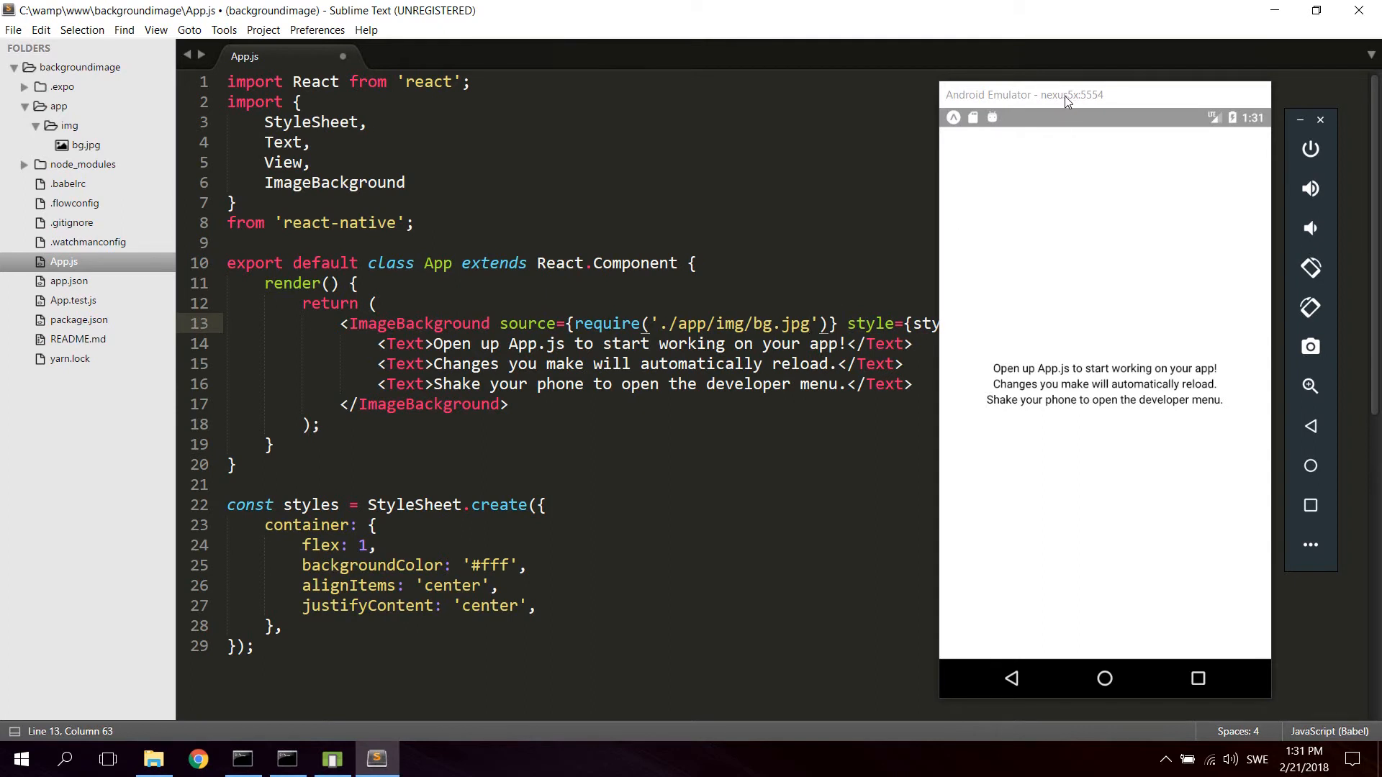
# Move the emulator window right and delete the container's backgroundColor line.
pyautogui.moveTo(1066, 94); pyautogui.dragTo(1150, 97)
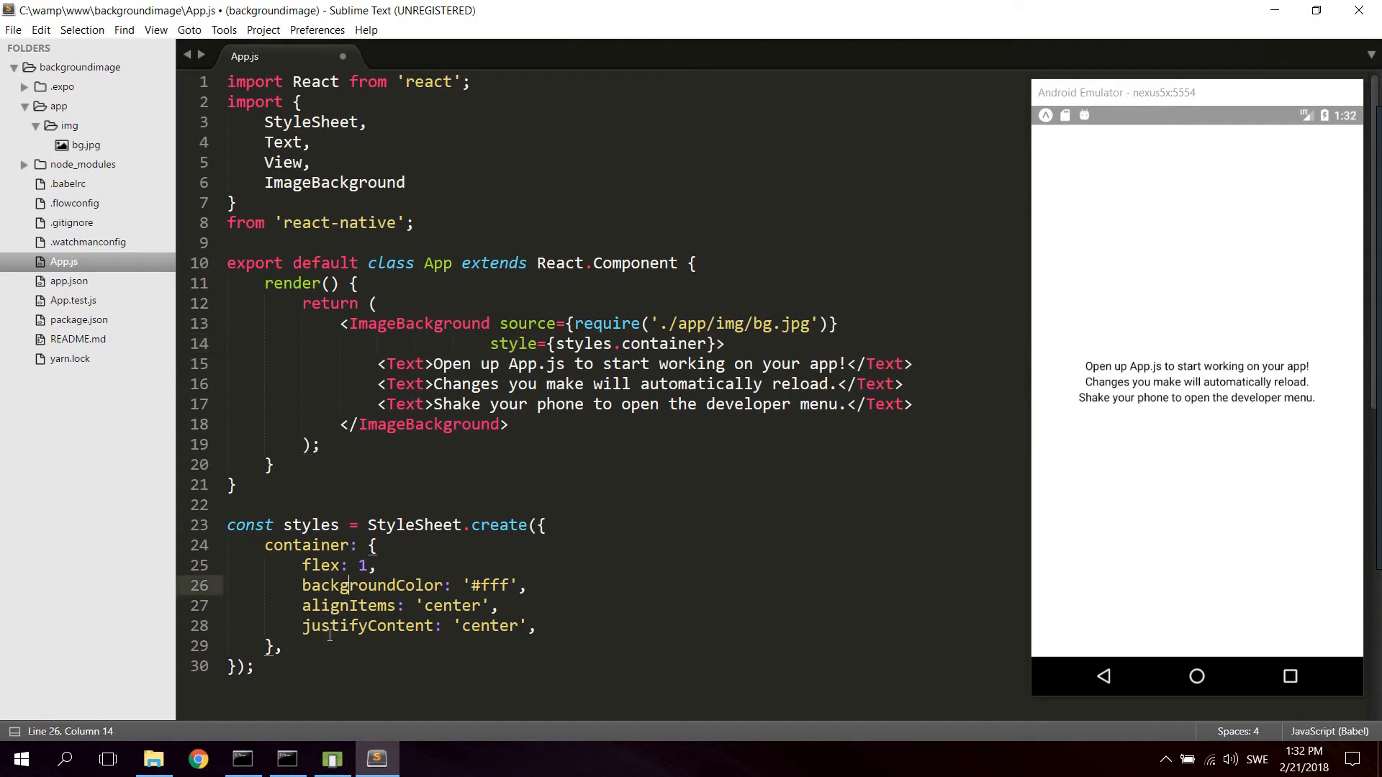
pyautogui.doubleClick(307, 544)
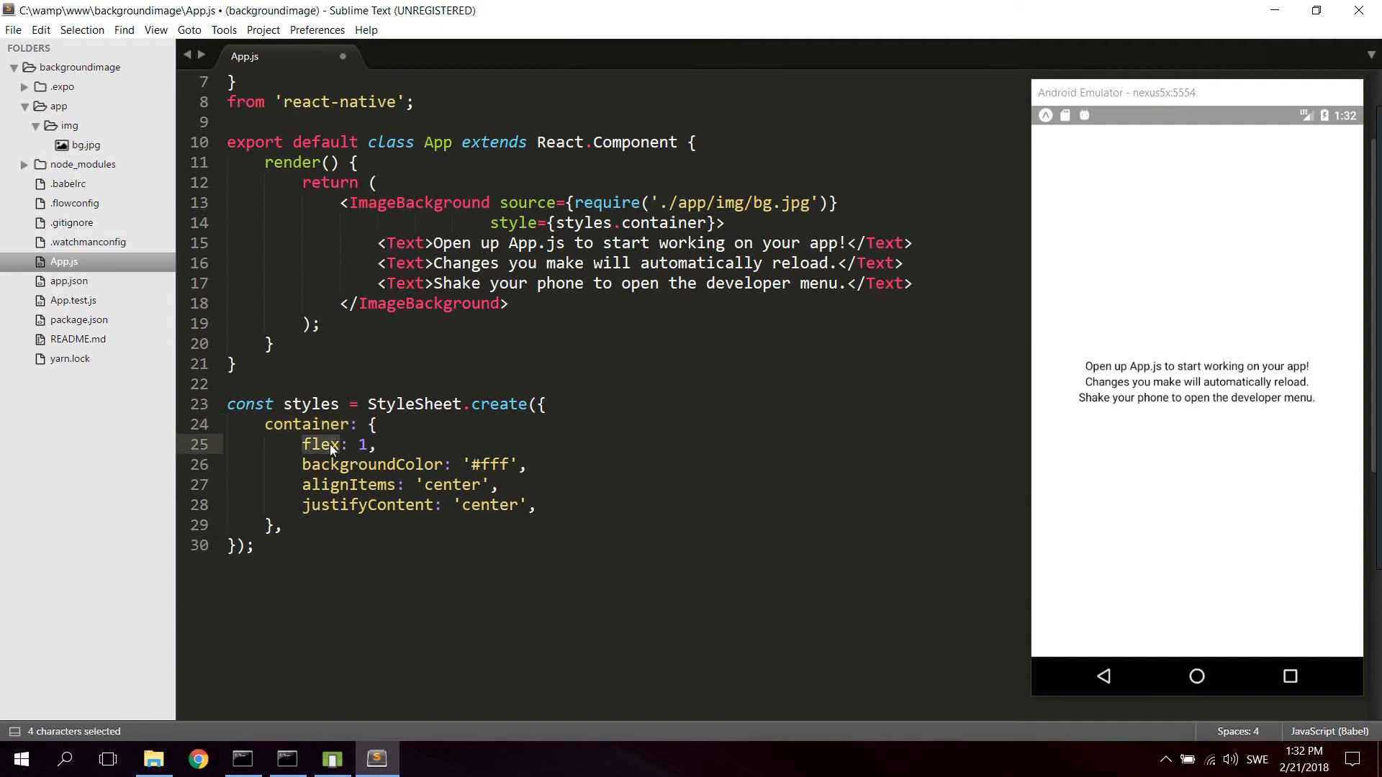
pyautogui.doubleClick(374, 465)
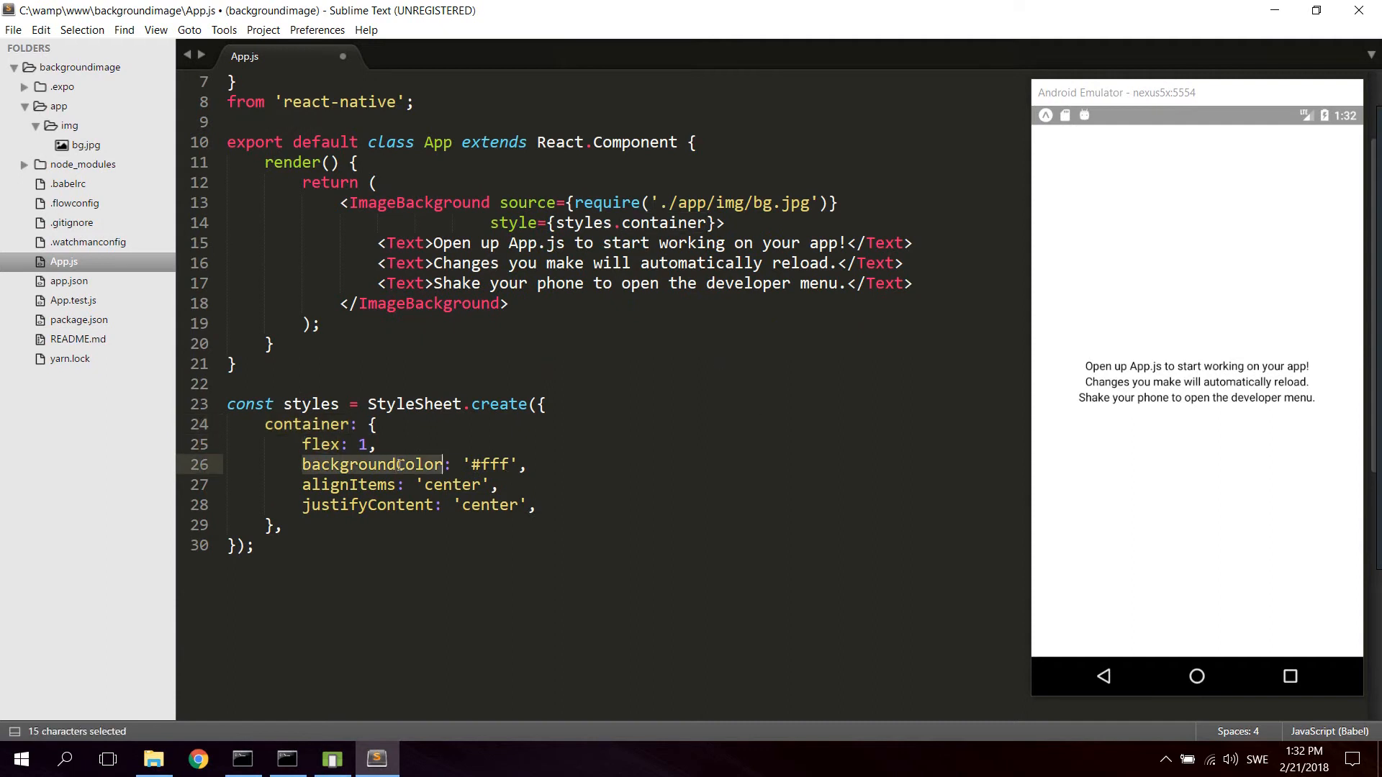
pyautogui.press('Delete')
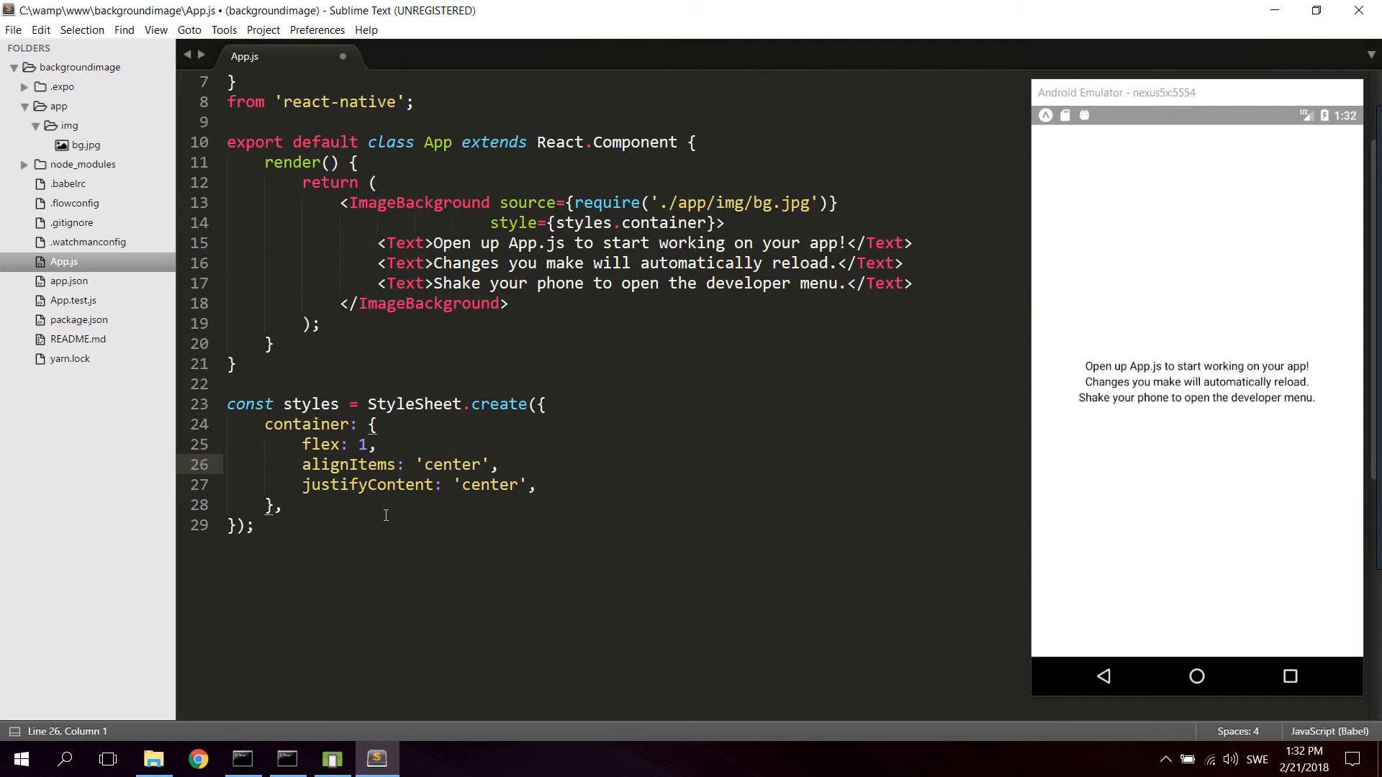
pyautogui.doubleClick(349, 525)
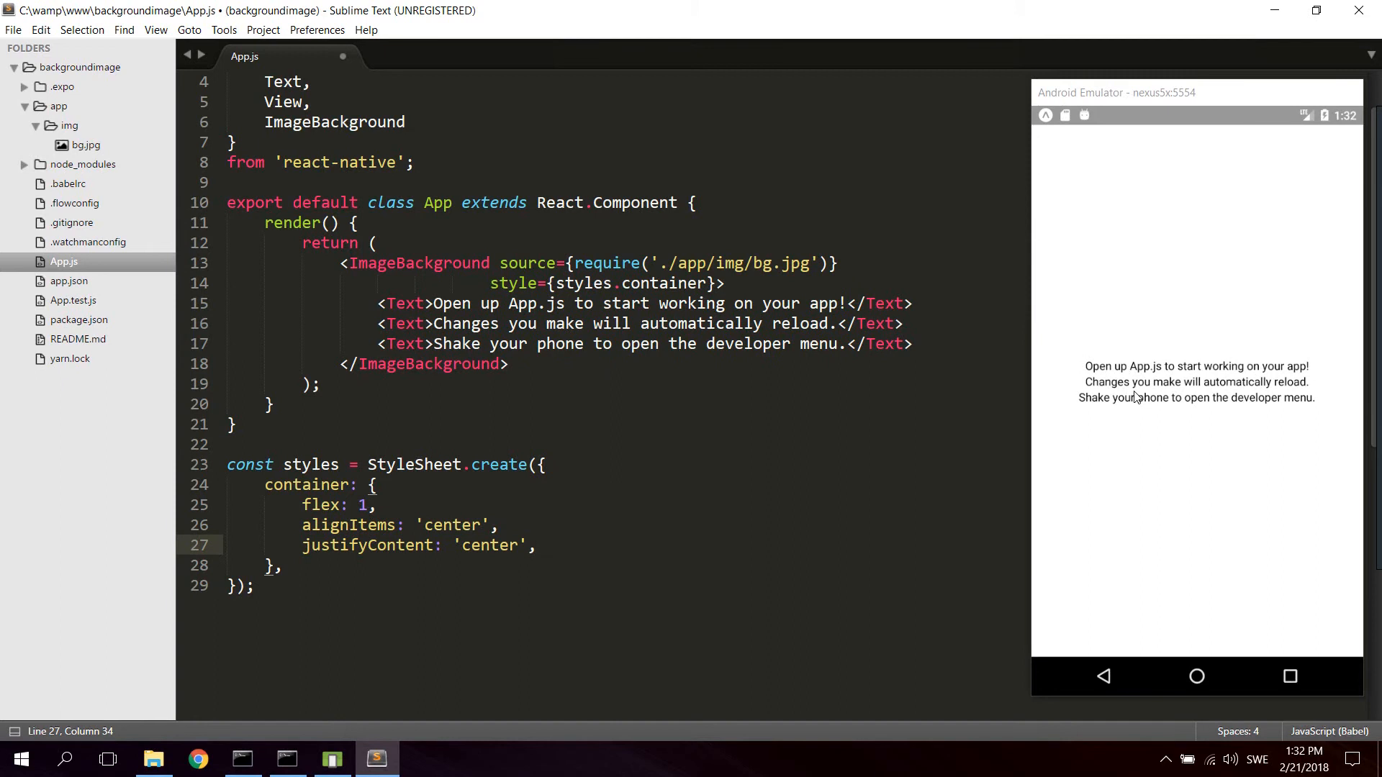
pyautogui.moveTo(1139, 350)
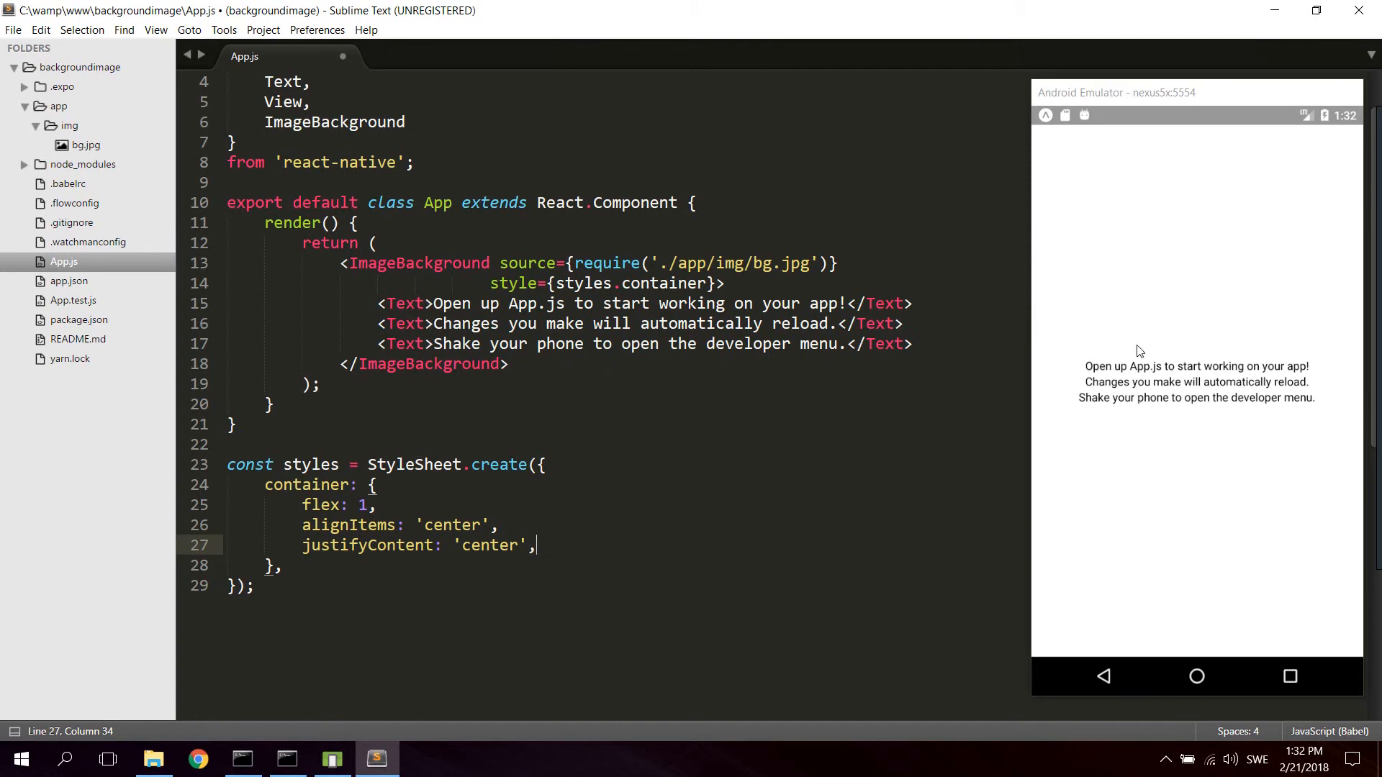
# Remove the Text lines and save so the emulator shows the beach background.
pyautogui.click(547, 464)
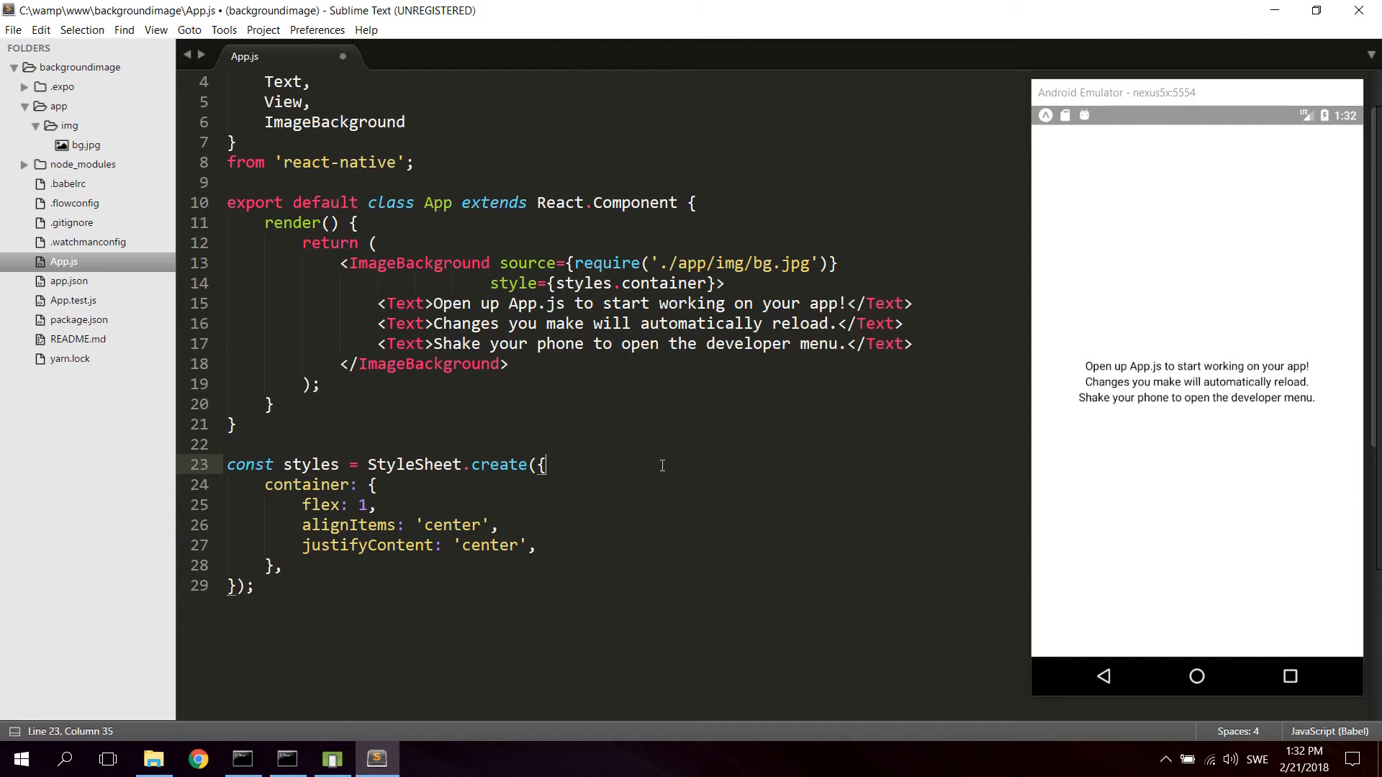
pyautogui.press('ctrl+s')
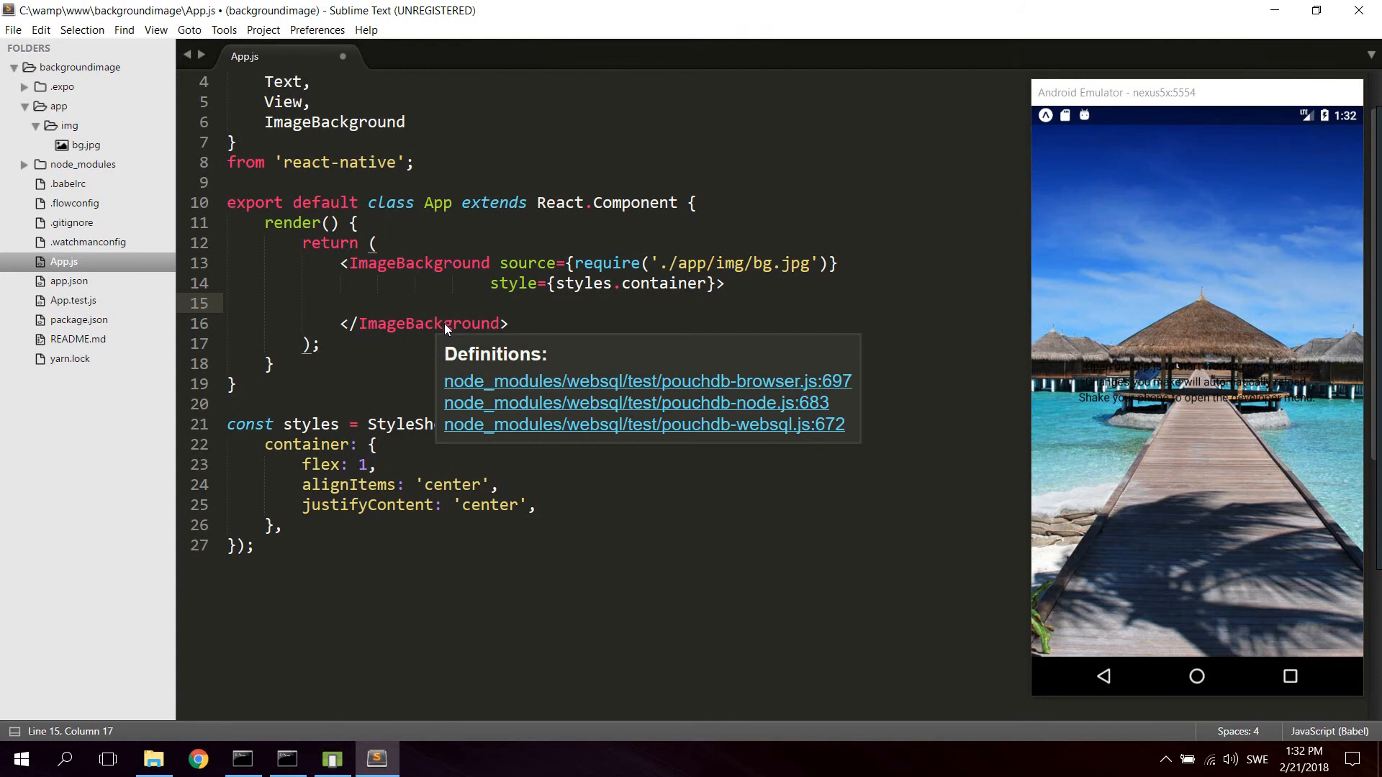
# Insert an empty <View style={styles.inner}></View> inside ImageBackground.
pyautogui.write('<View style=')
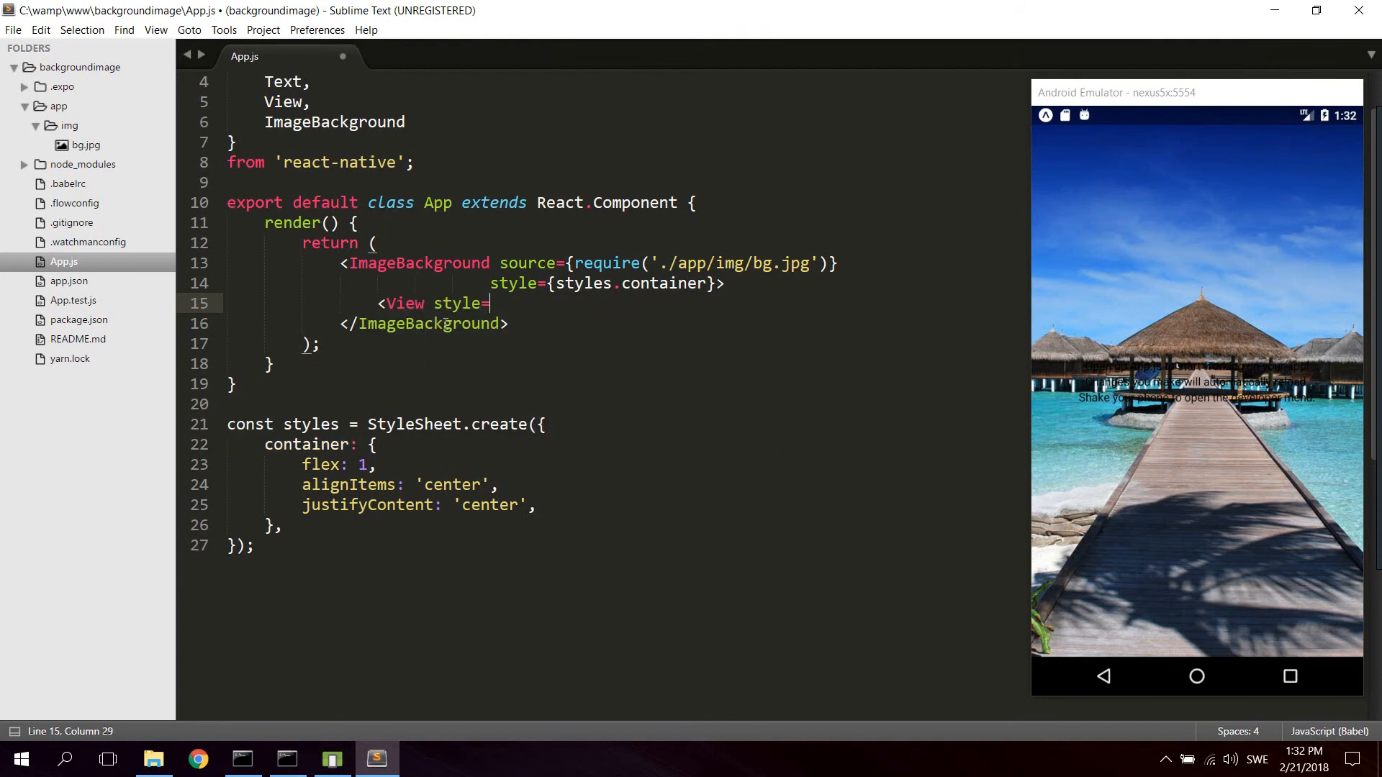
pyautogui.write('{styles.')
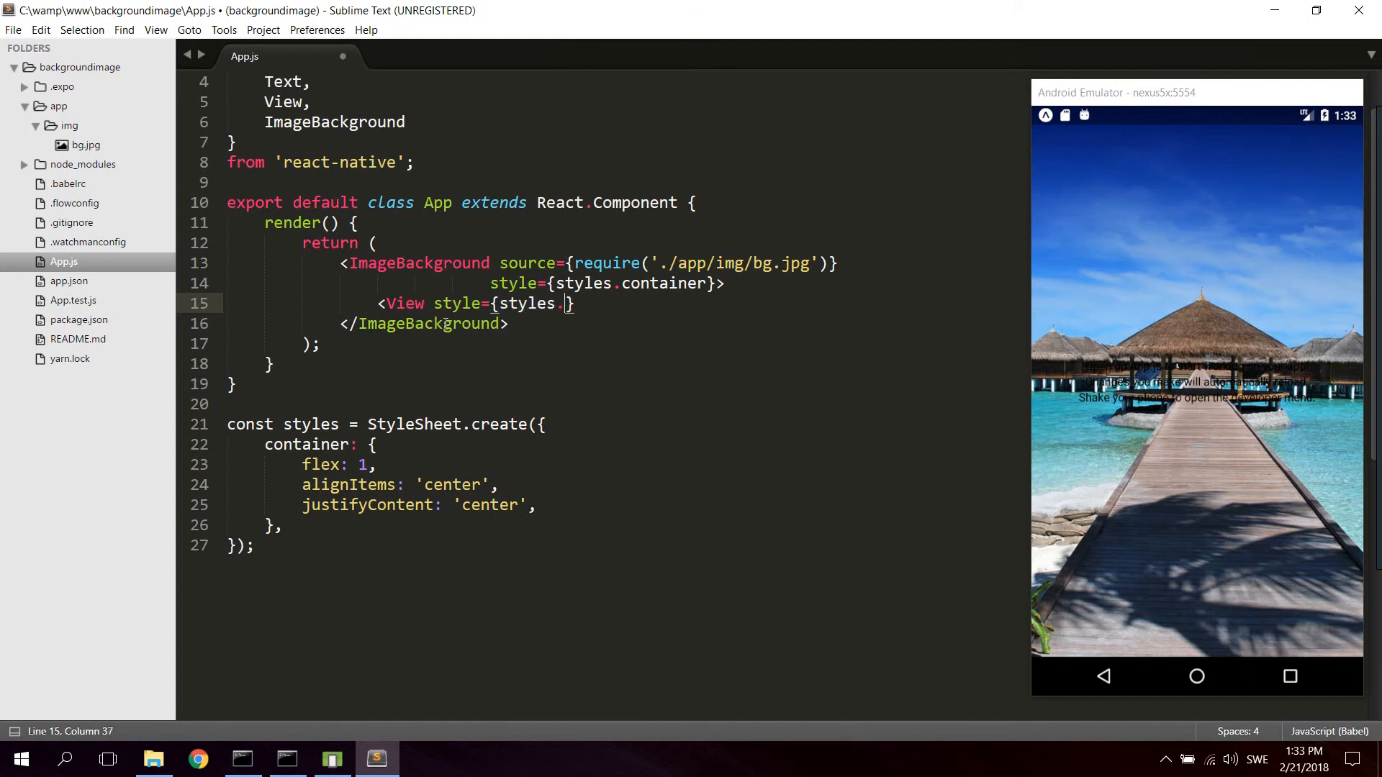
pyautogui.write('inner}')
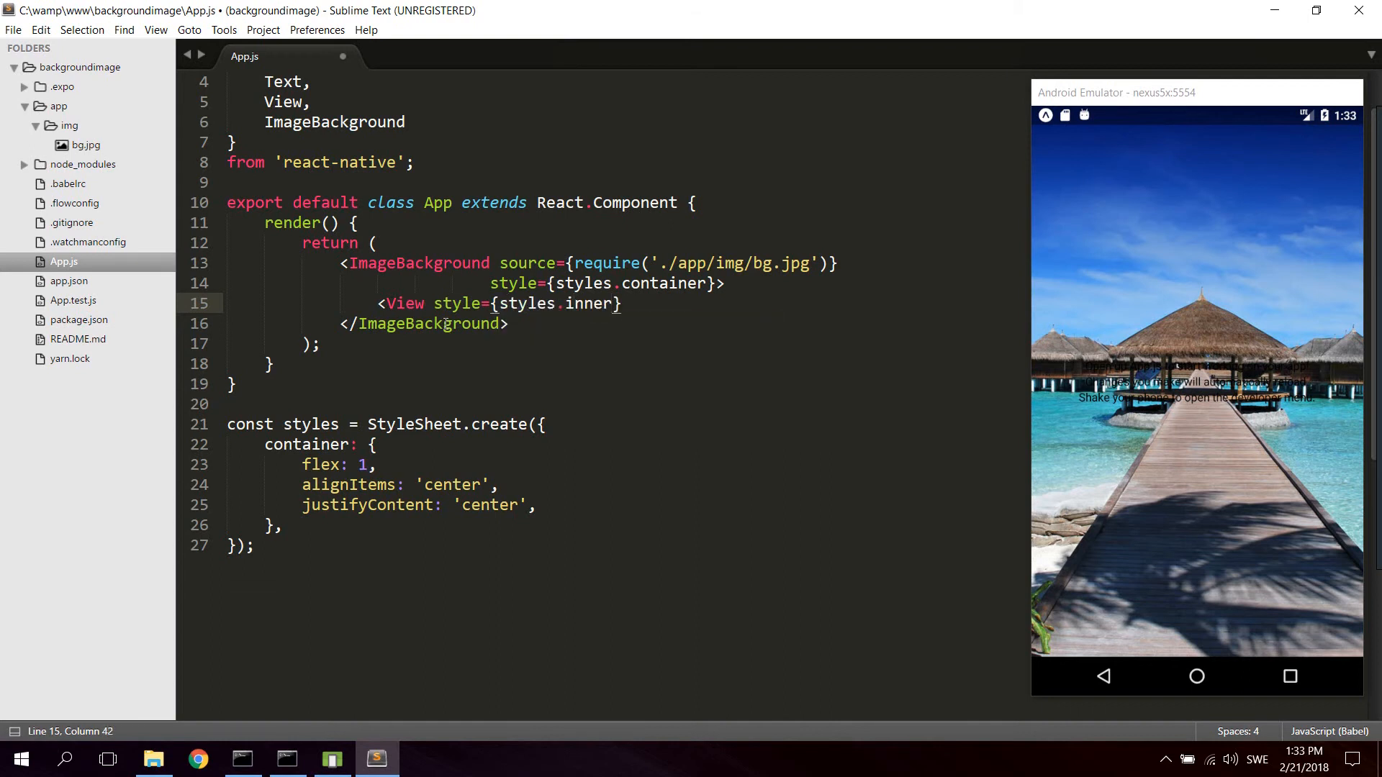
pyautogui.write('</View>')
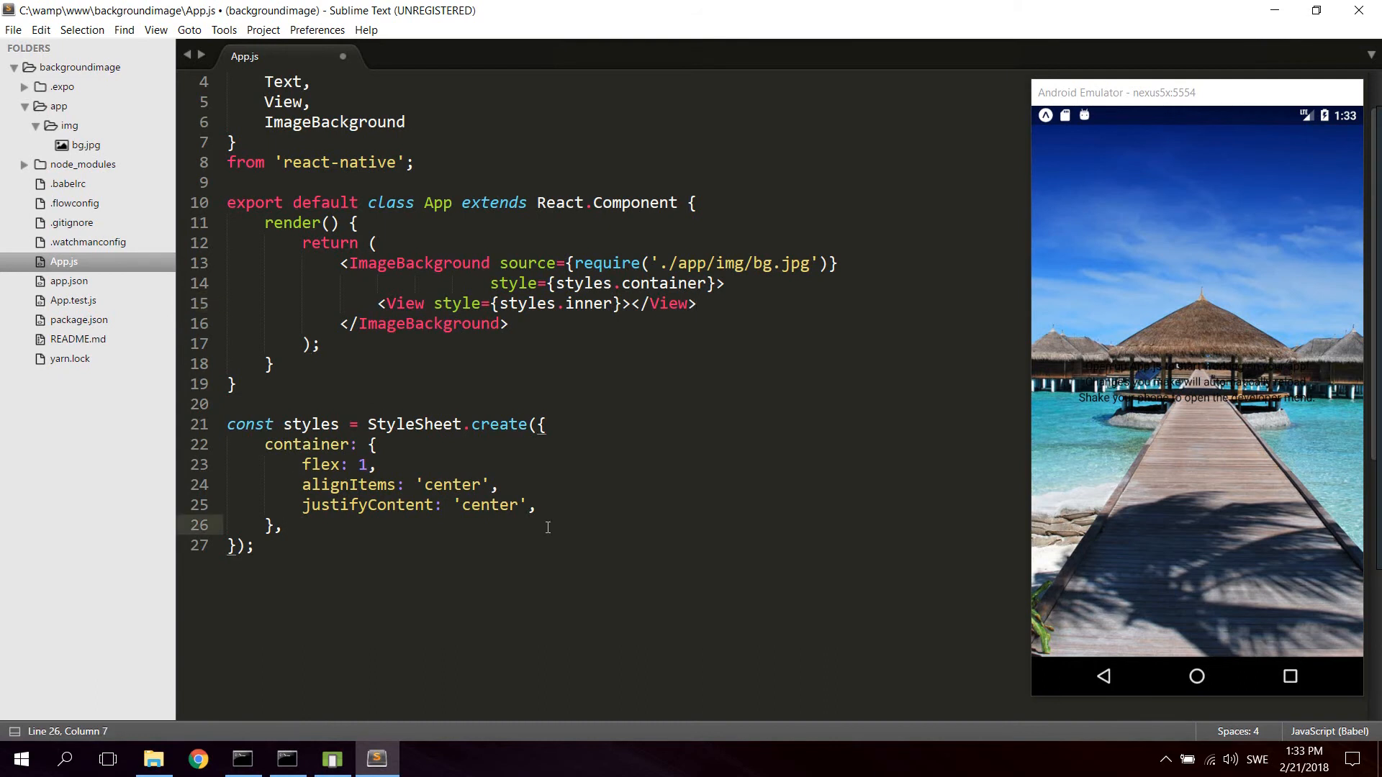
# Add an inner style with width and height of '80%'.
pyautogui.write('inner: {}')
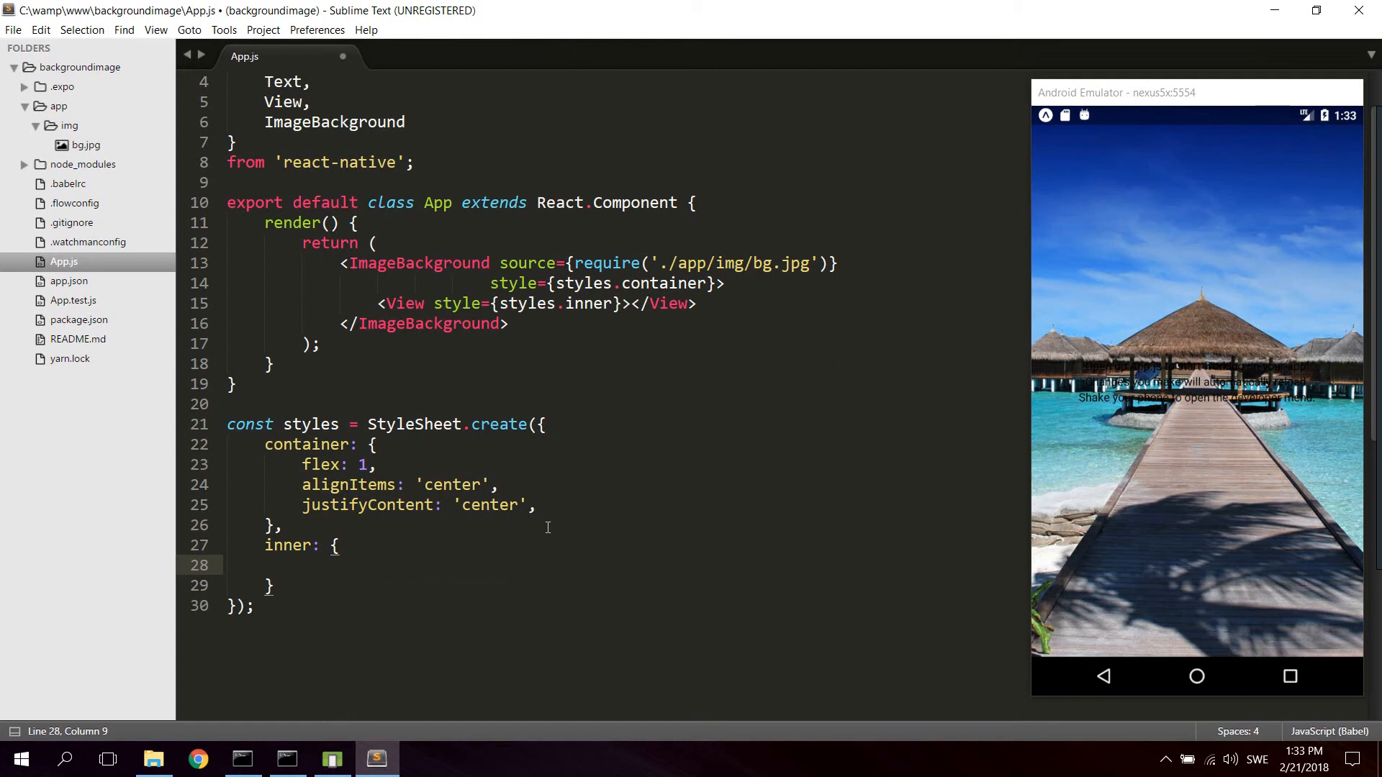
pyautogui.write("width: '")
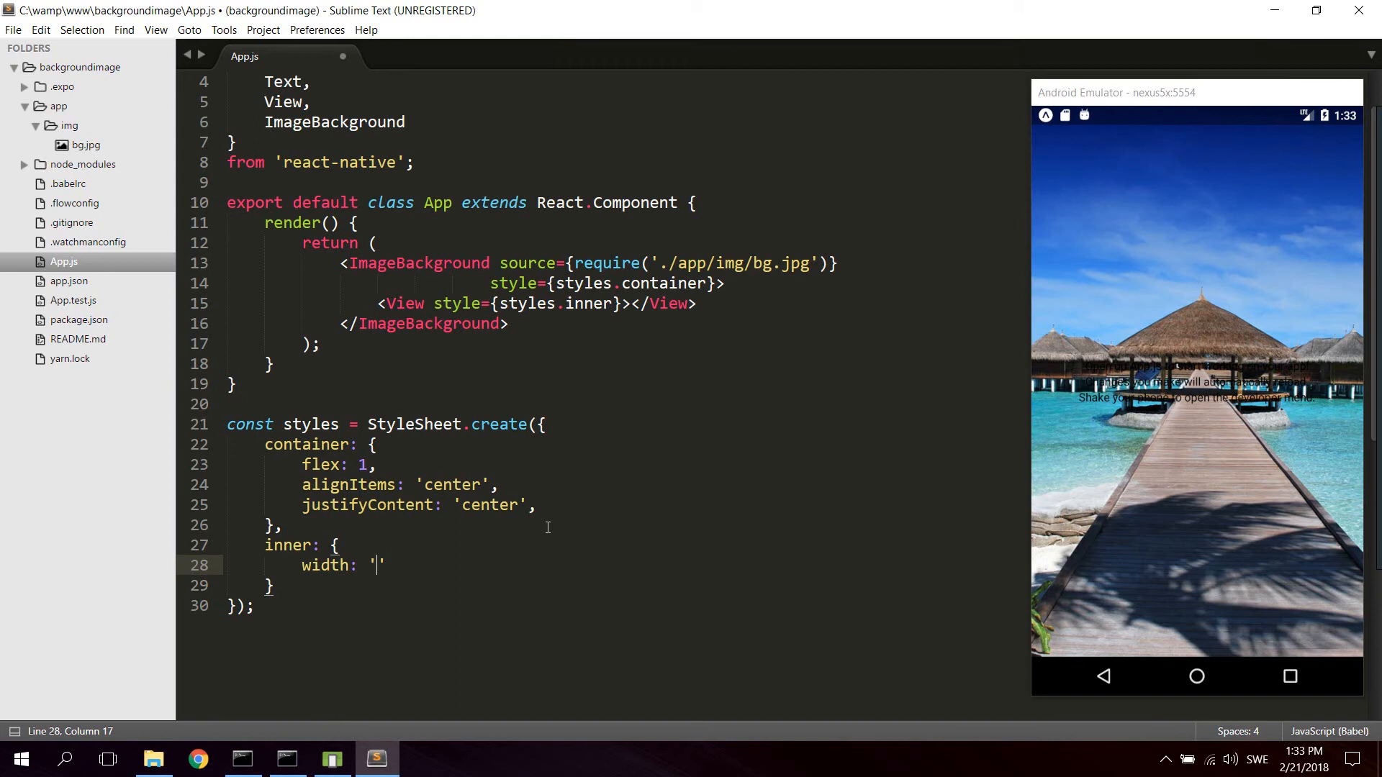
pyautogui.write('80&')
pyautogui.write('height:')
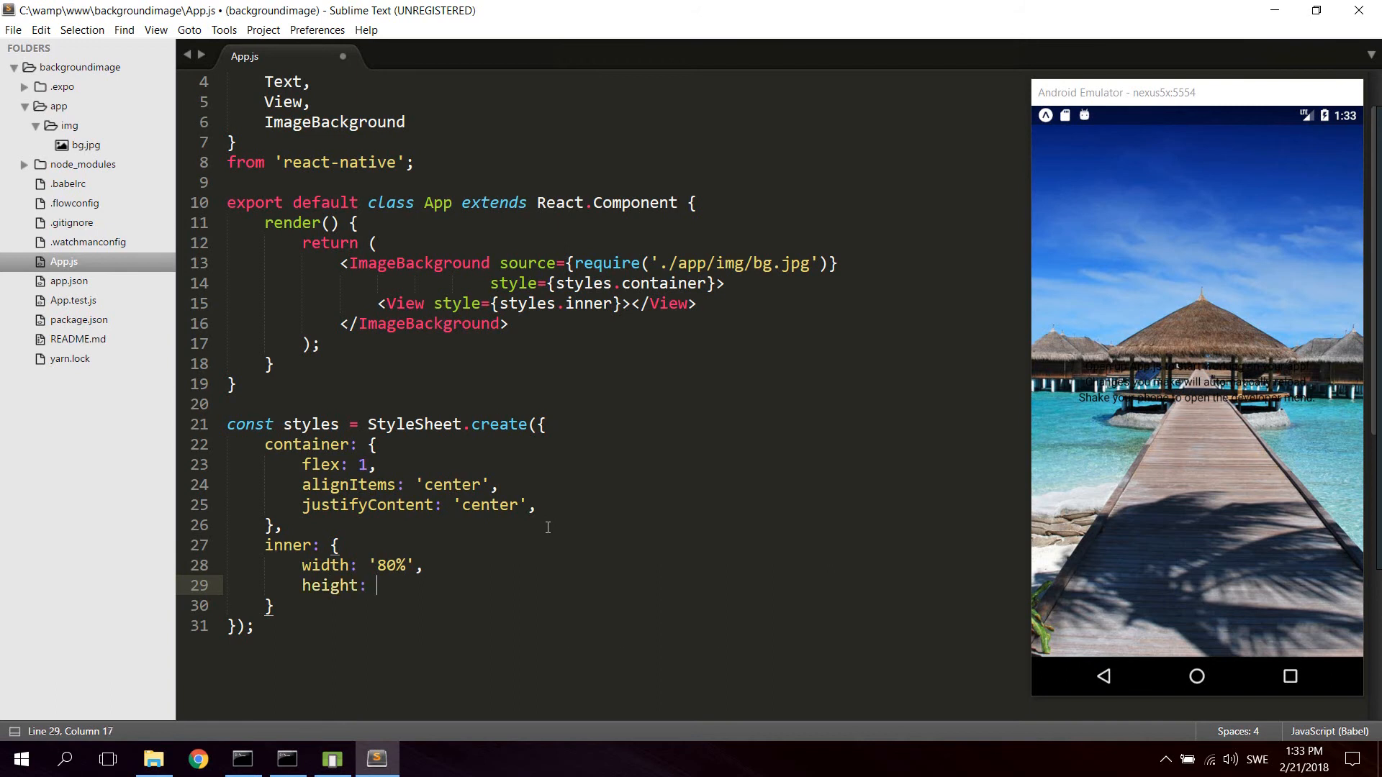
pyautogui.write("'80%'")
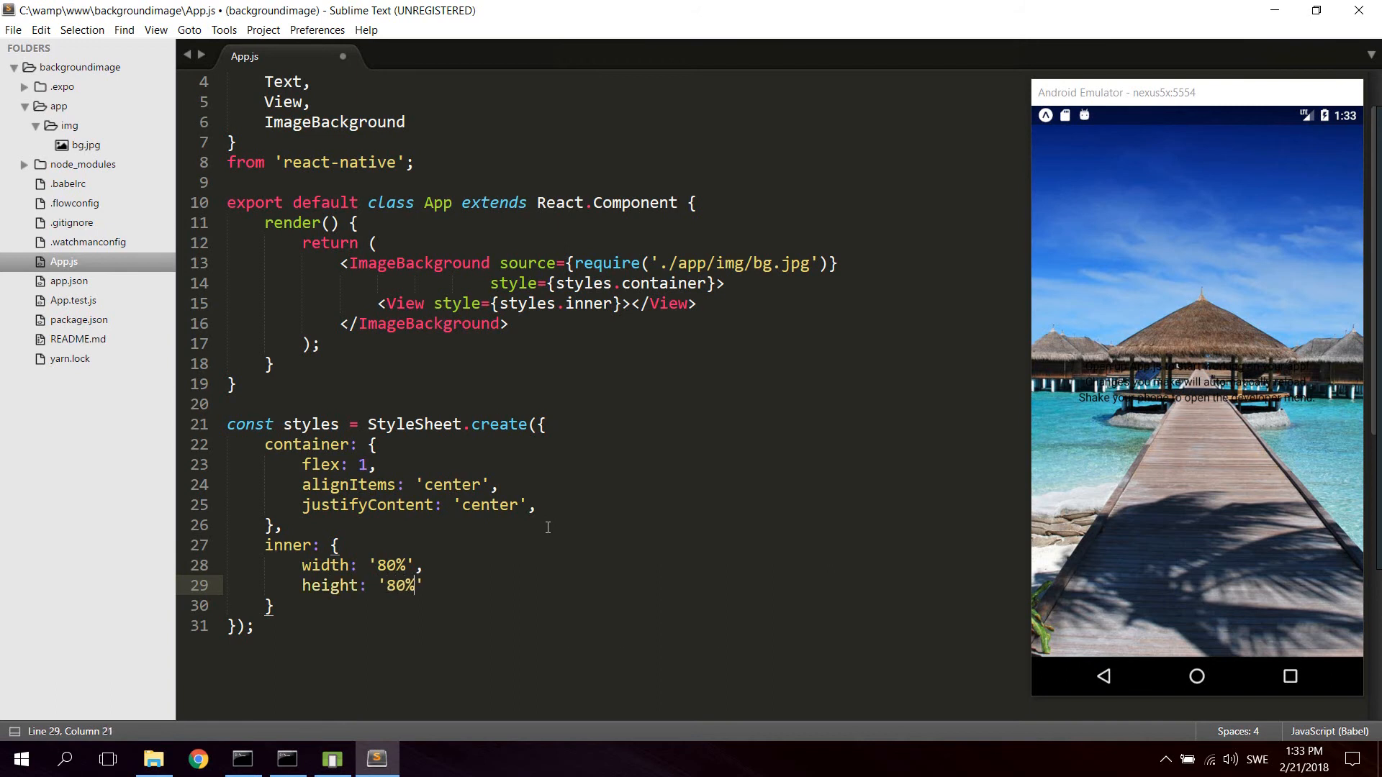
pyautogui.press('Enter')
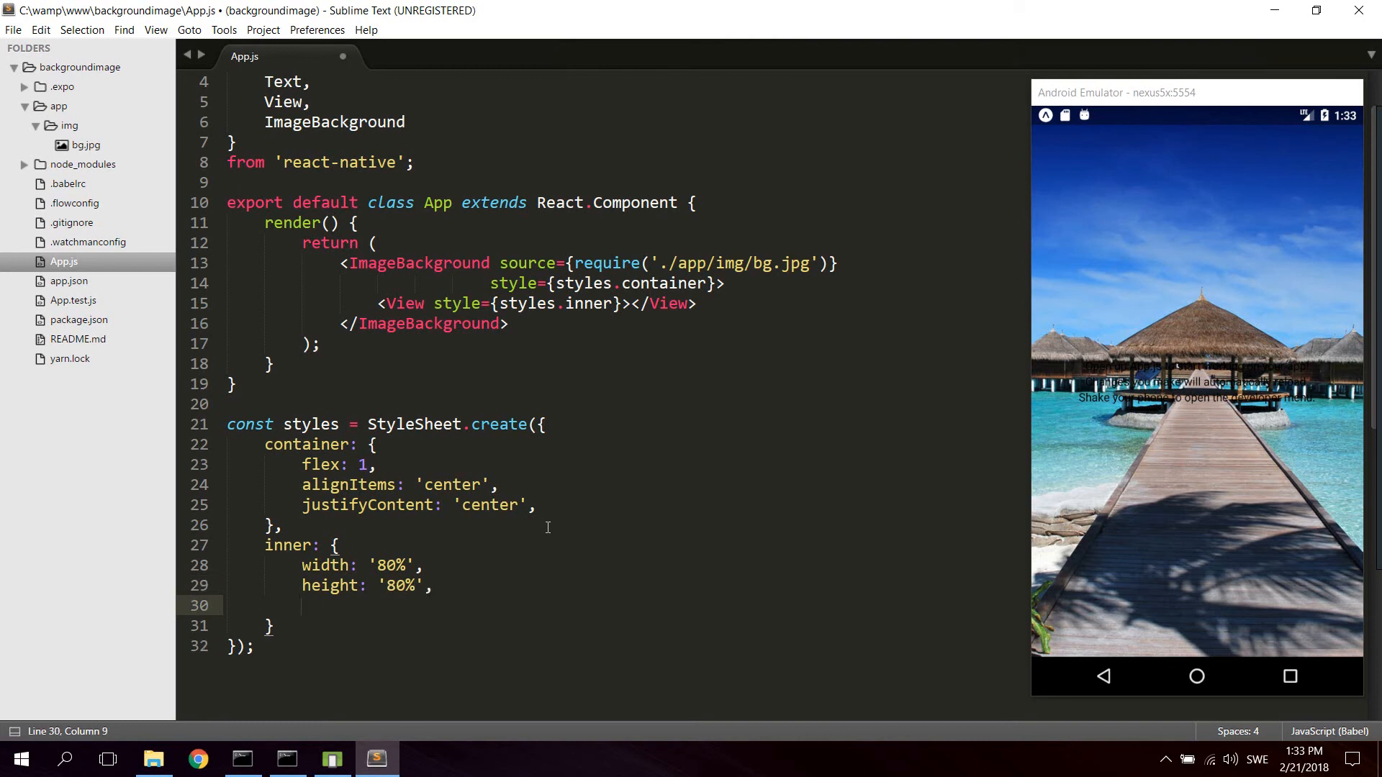
# Give inner a backgroundColor of 'rgba(255, 255, 255, .7)'.
pyautogui.write('background')
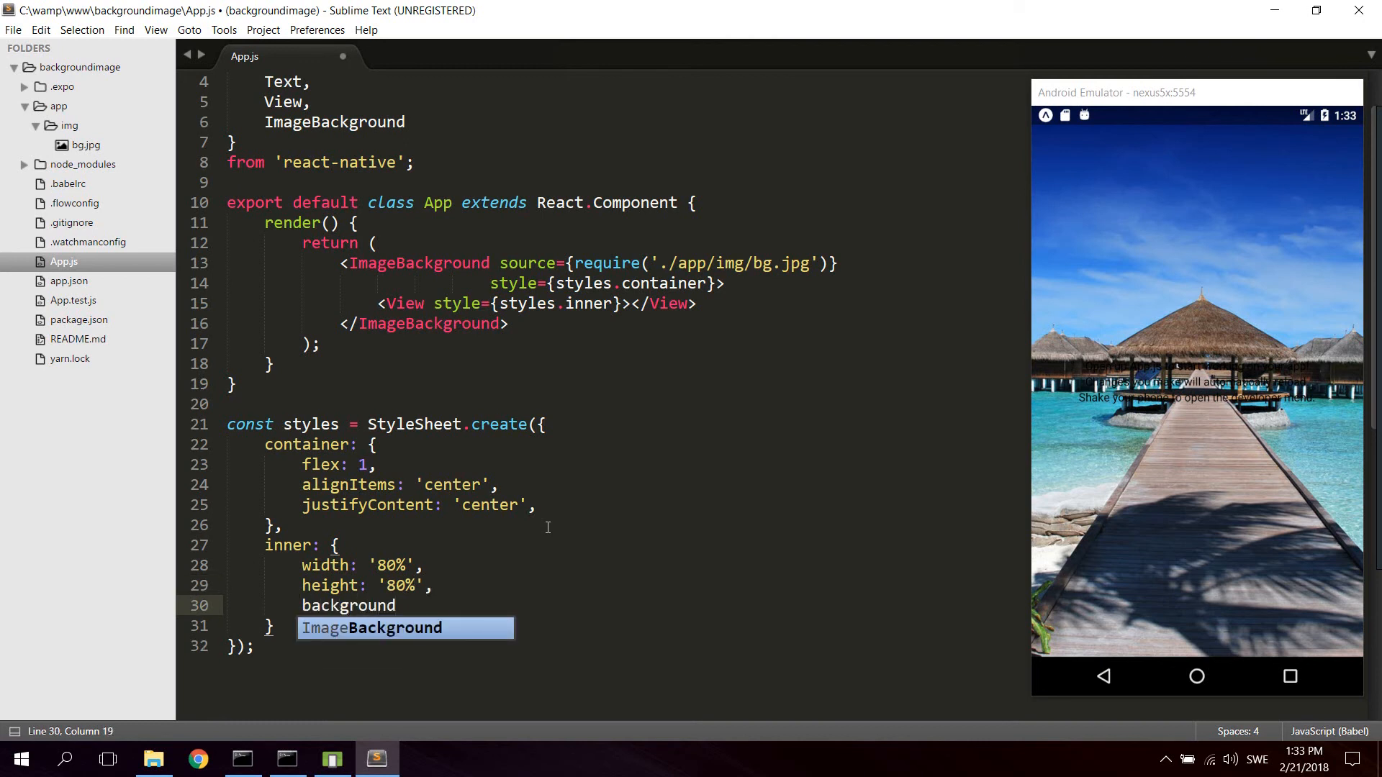
pyautogui.write('Color:')
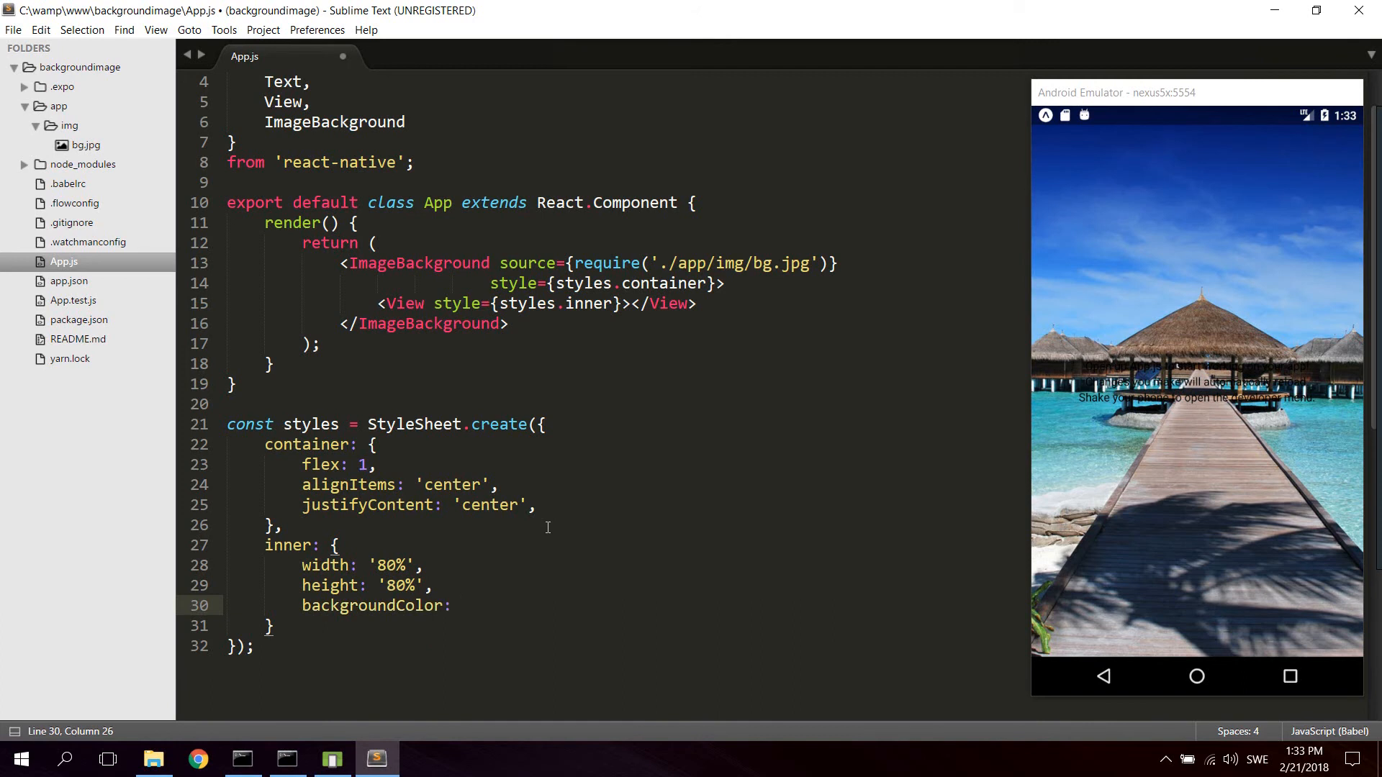
pyautogui.write("''")
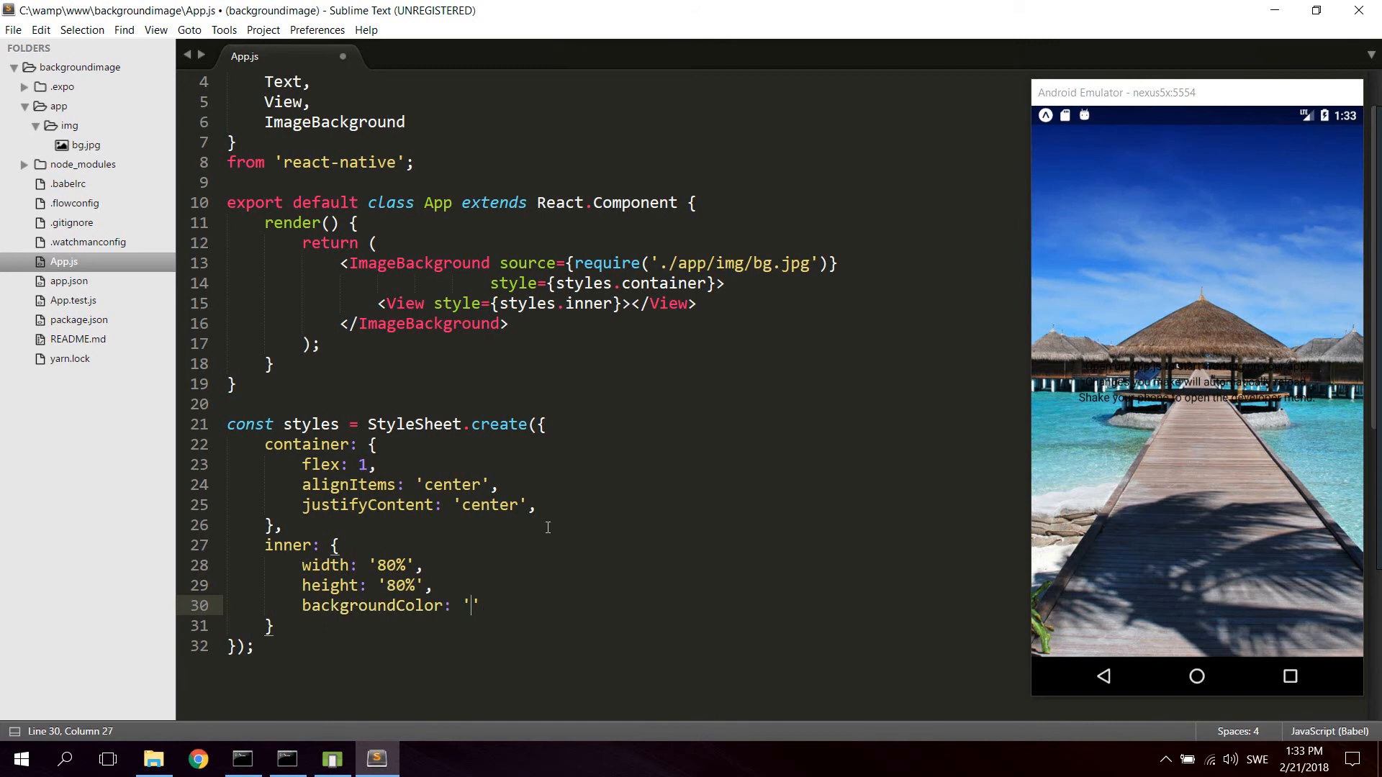
pyautogui.write('rgba')
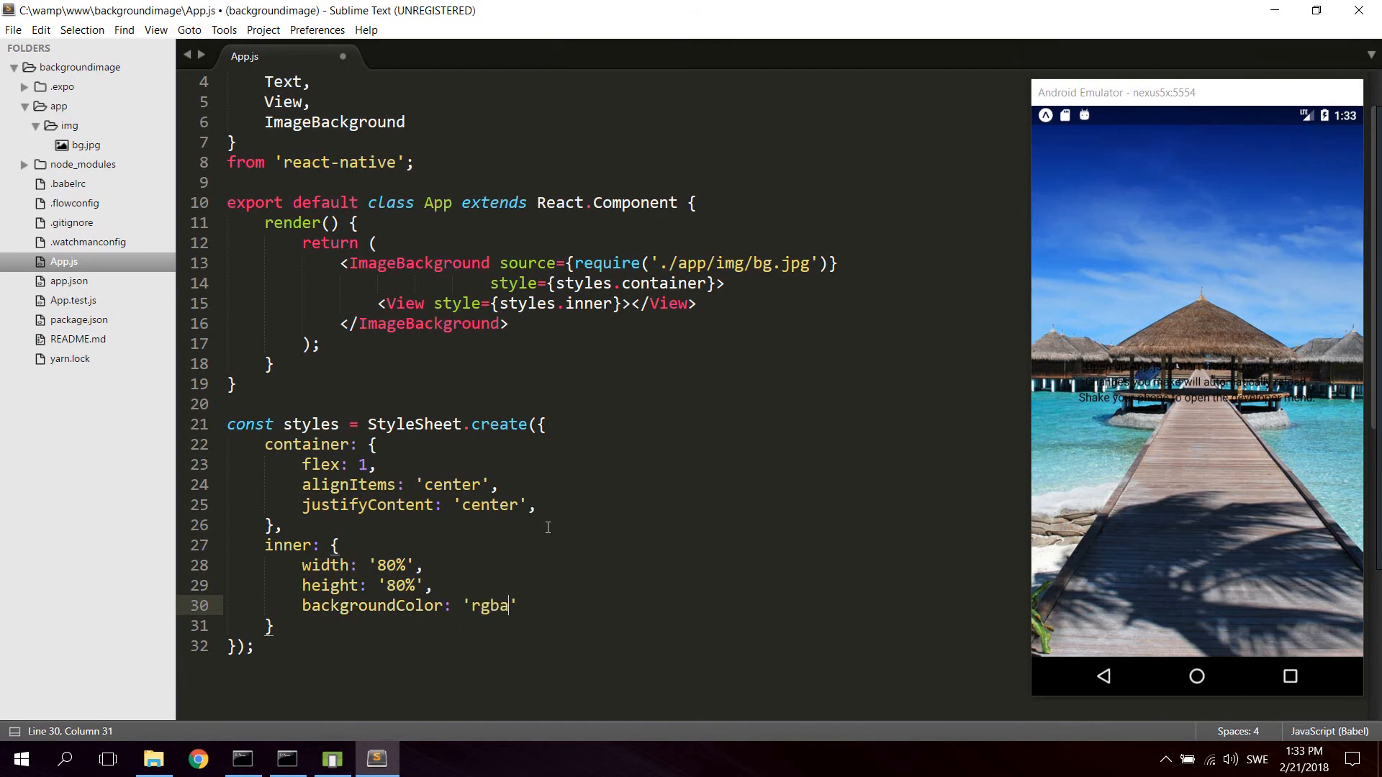
pyautogui.write('()')
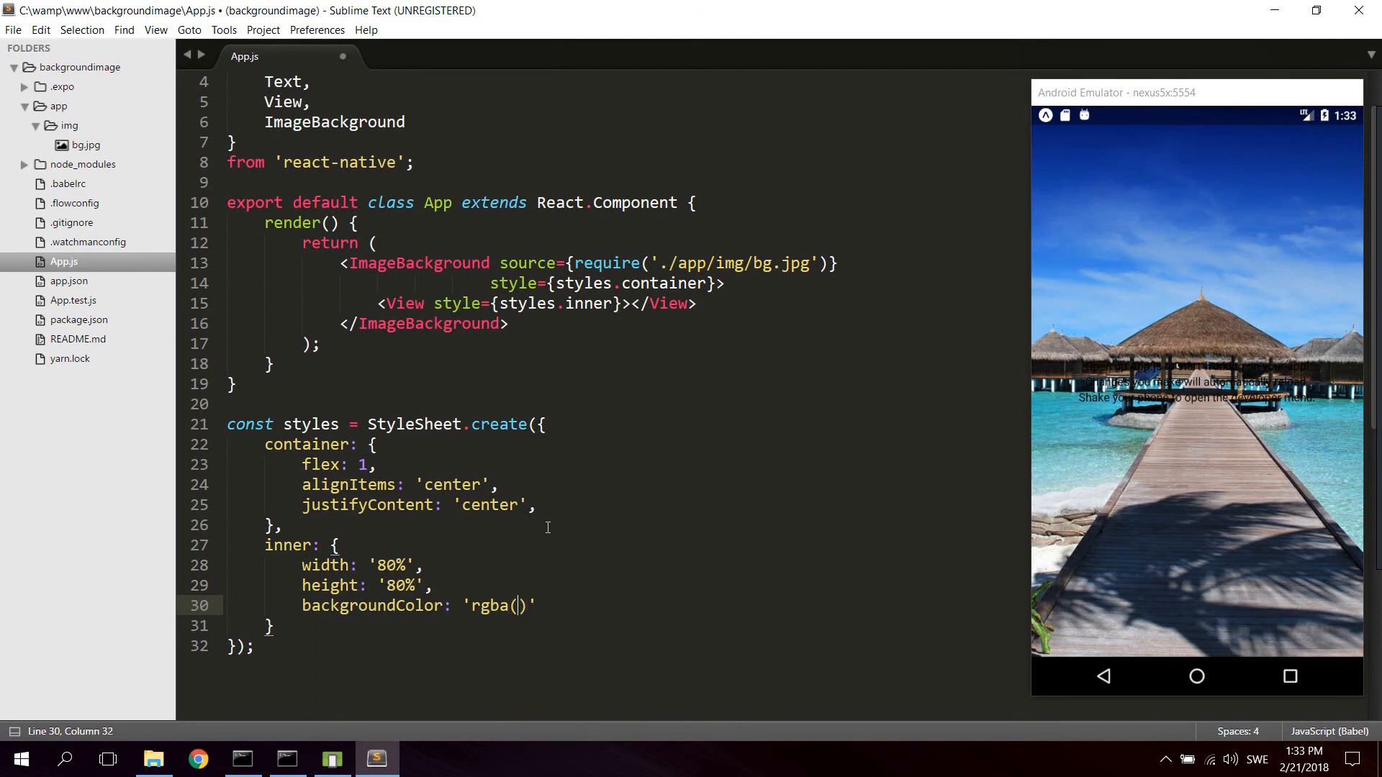
pyautogui.write('255, 2')
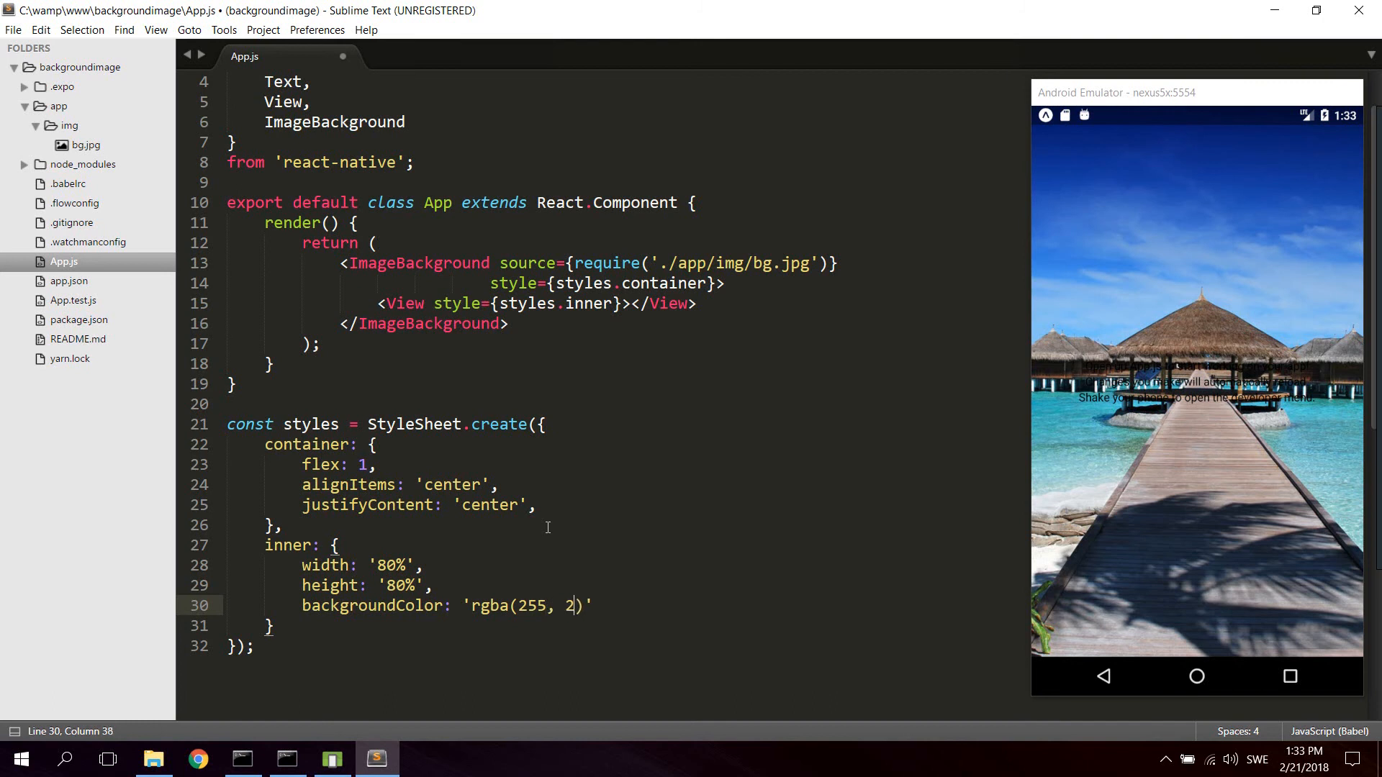
pyautogui.write('55, 255)')
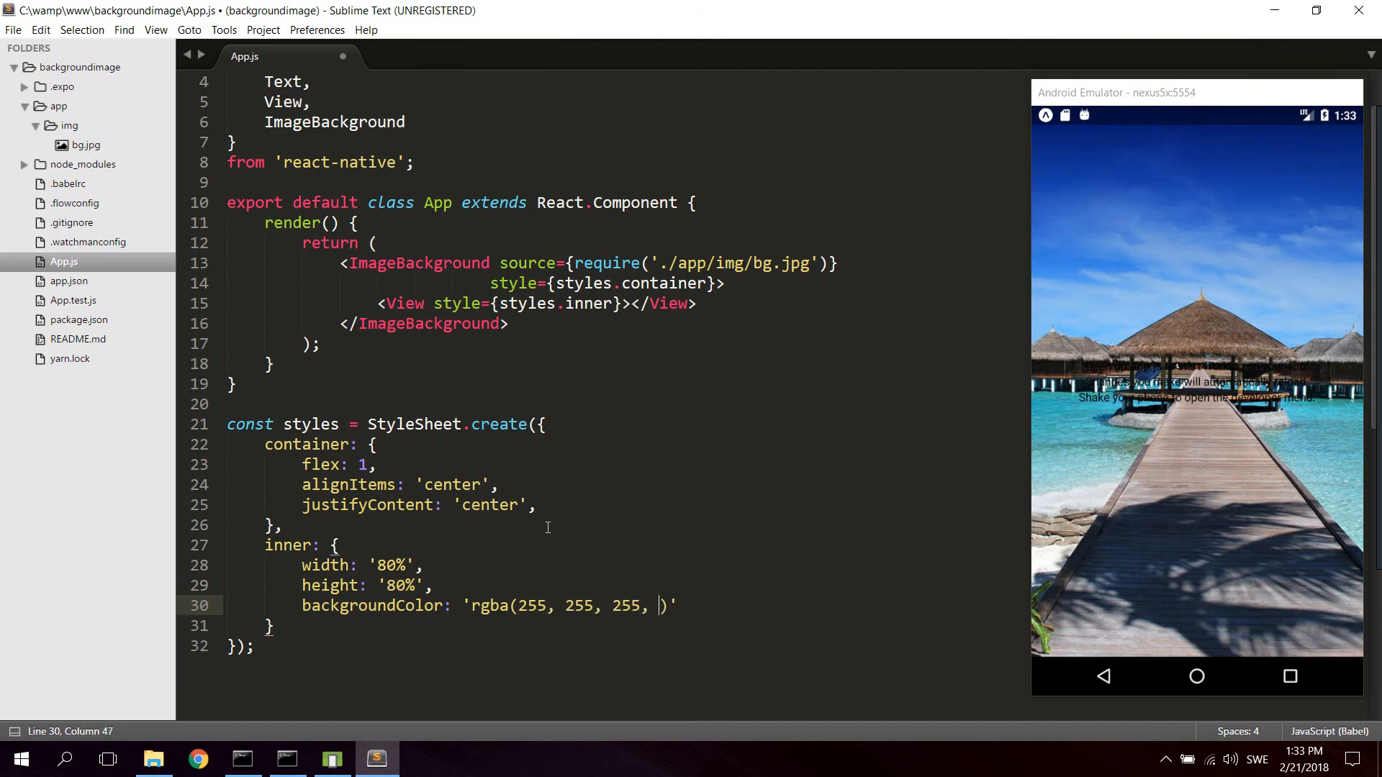
pyautogui.write('.')
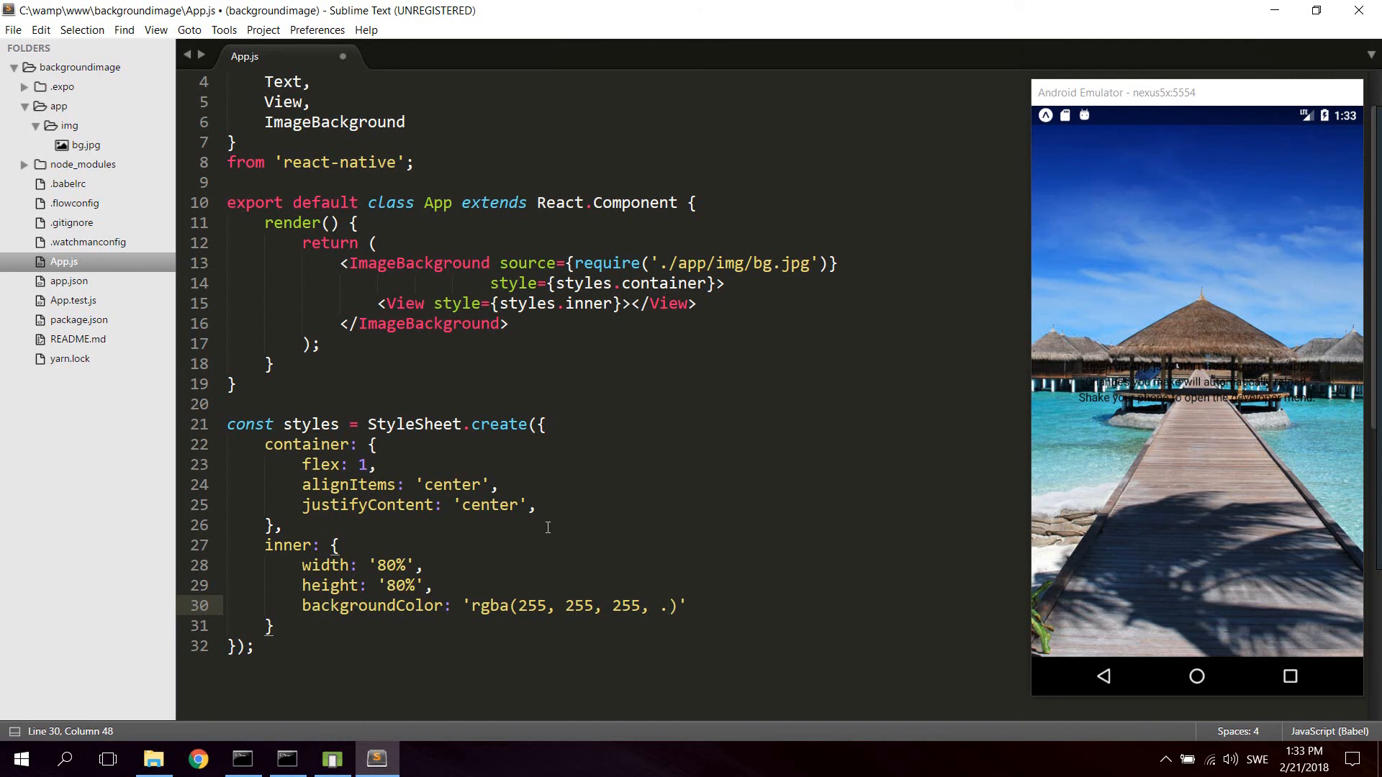
pyautogui.write('7')
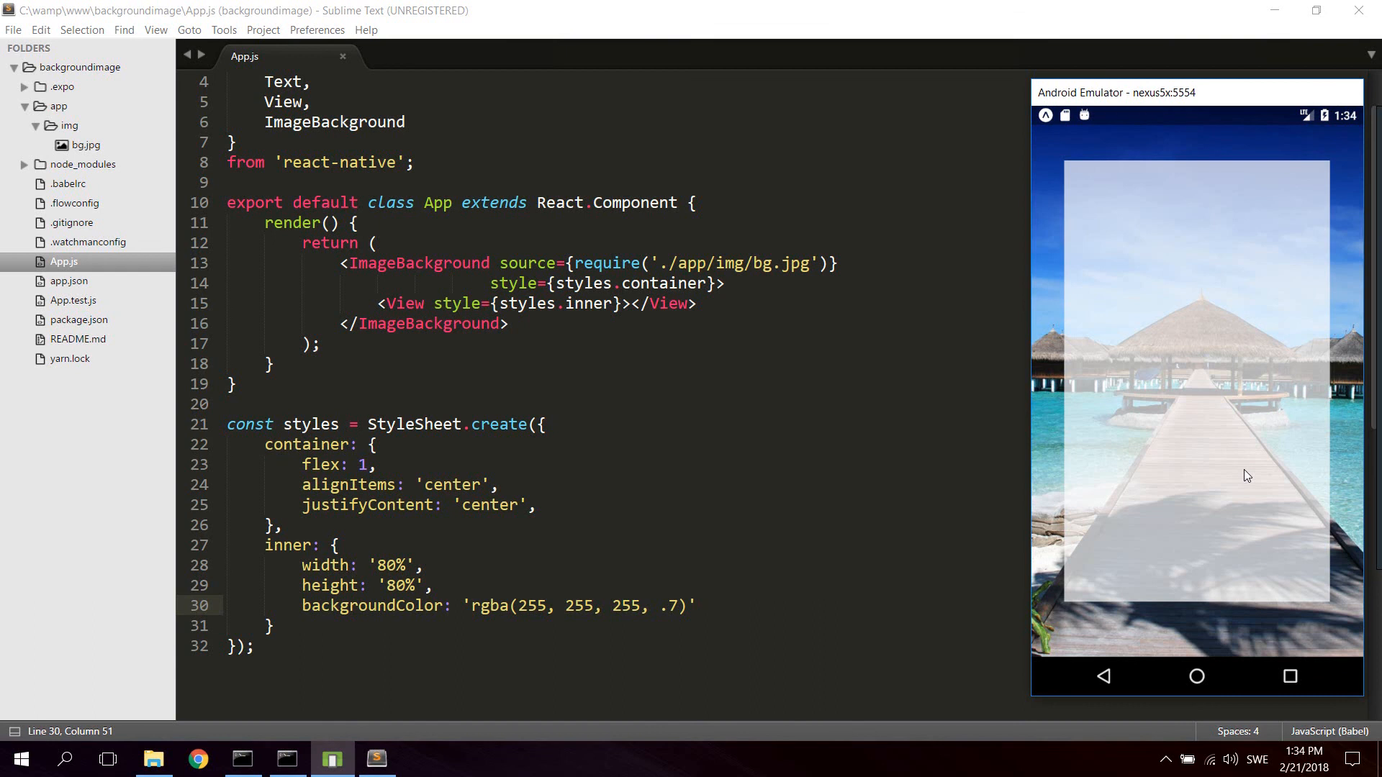
pyautogui.moveTo(1199, 170)
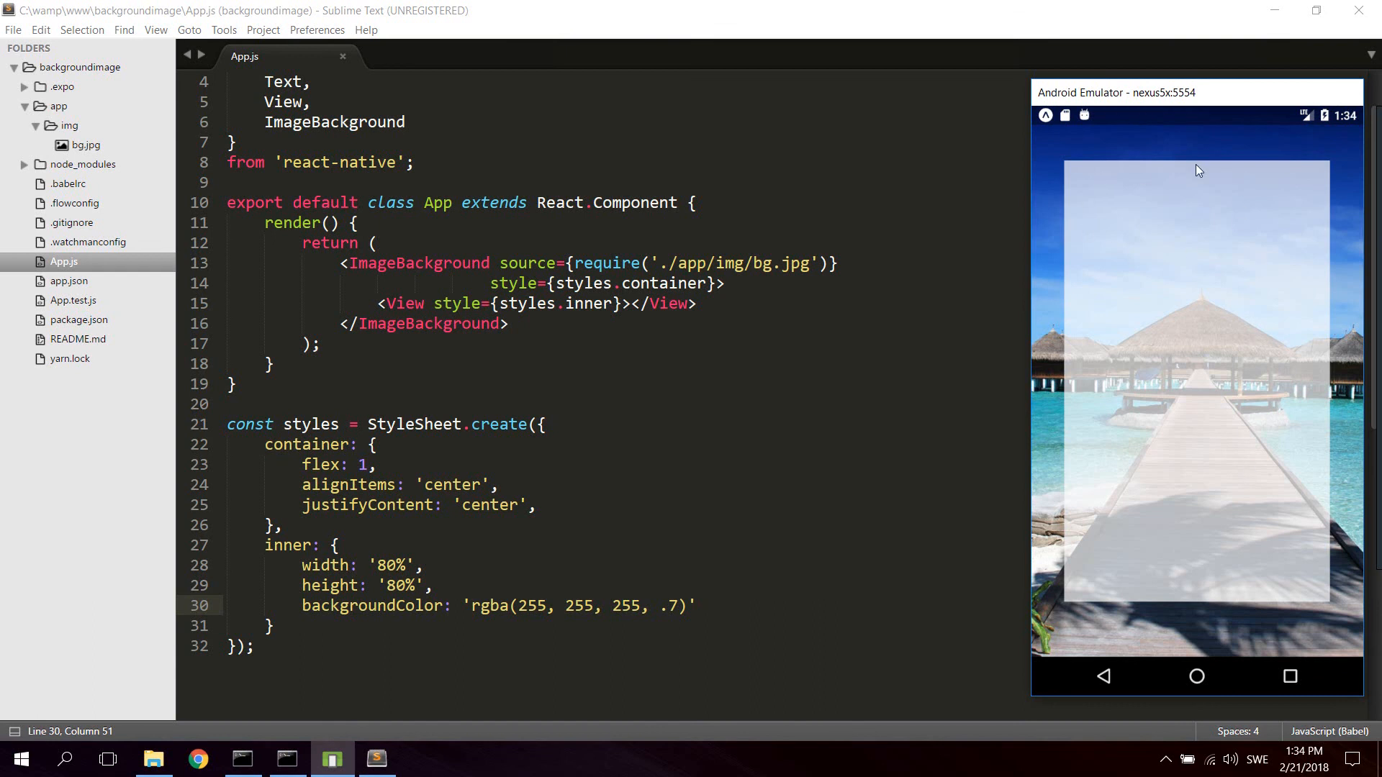
pyautogui.moveTo(1269, 250)
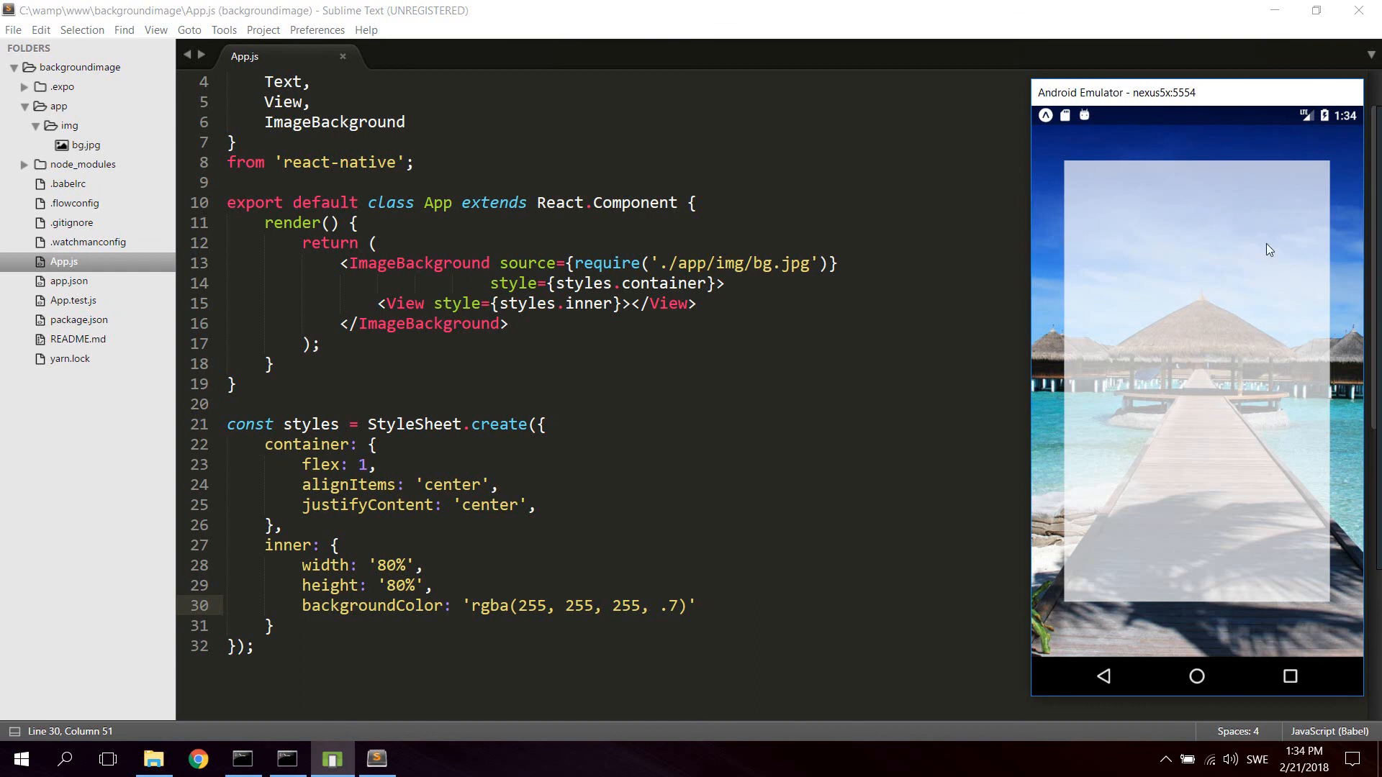
pyautogui.moveTo(1131, 270)
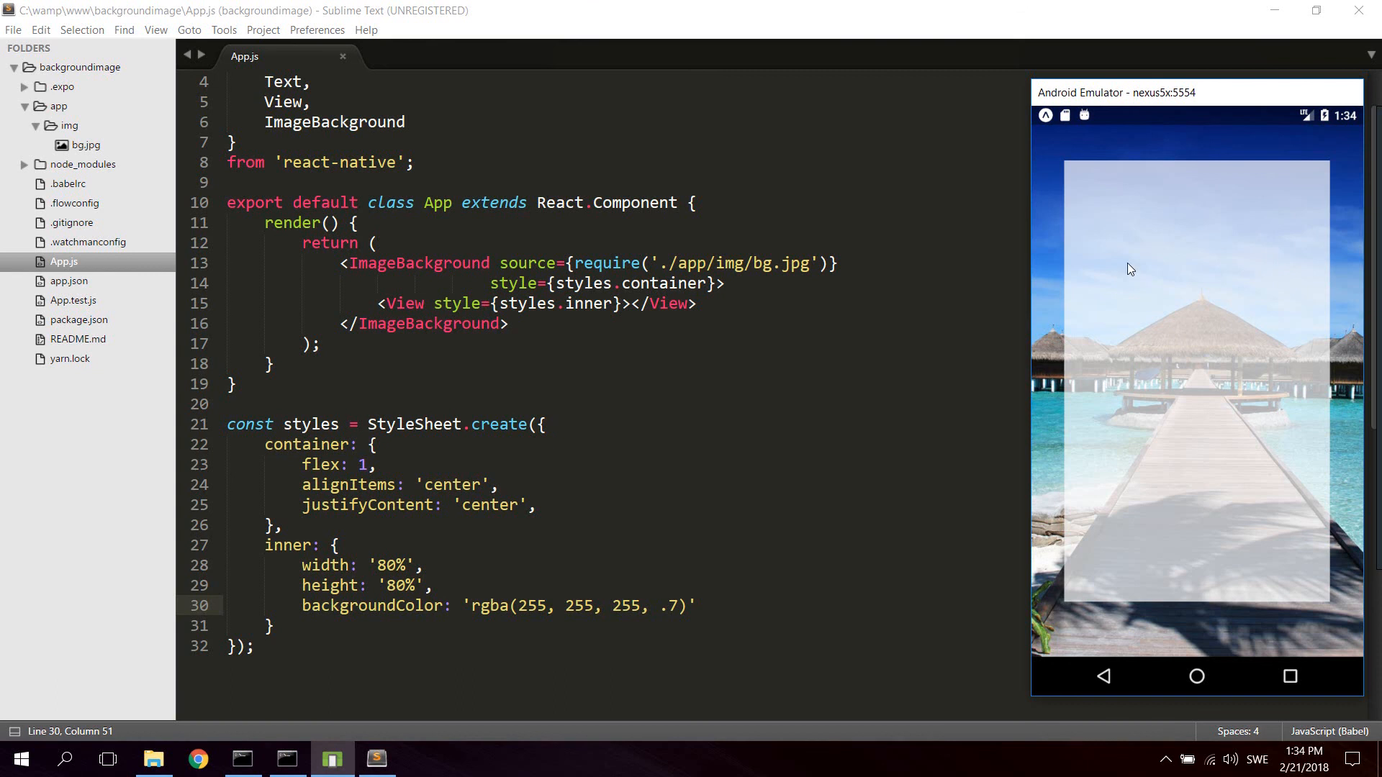